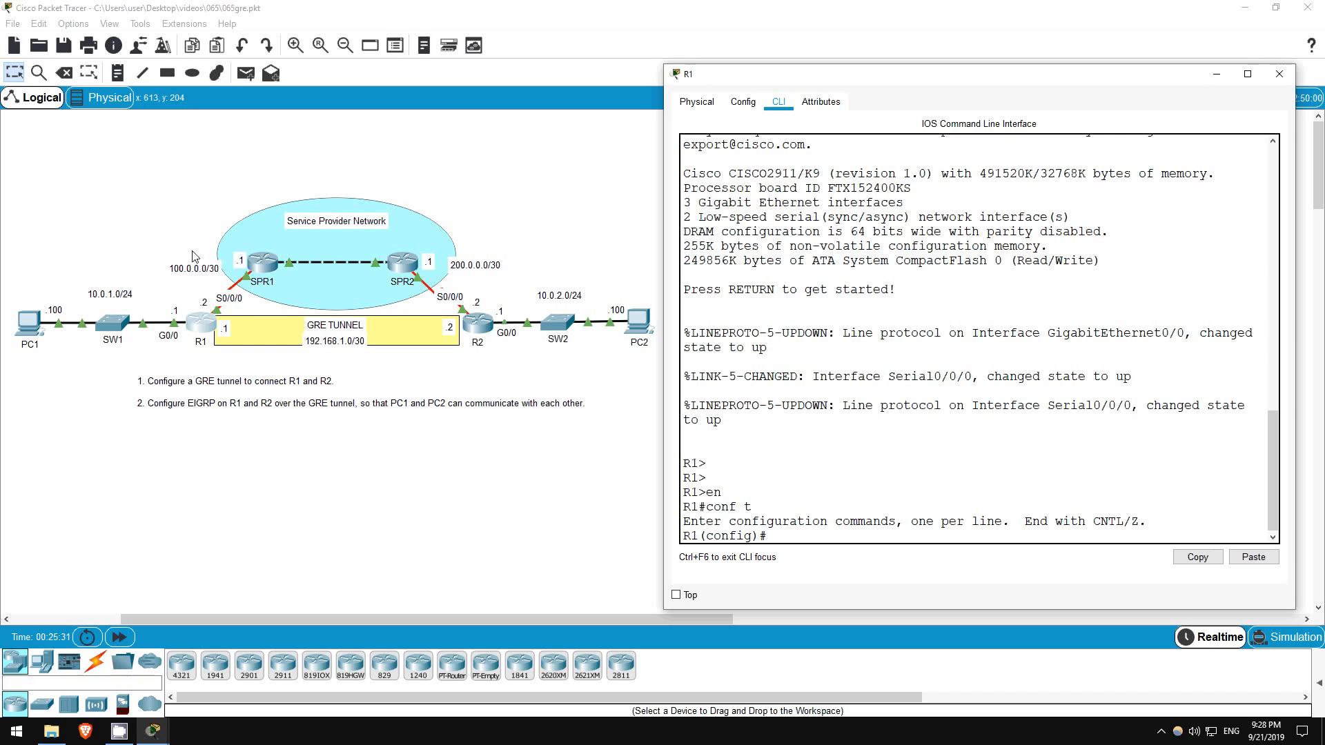
Step: Create Tunnel0 on R1 with IP 192.168.1.1 and mask 255.255.255.252
{"action": "type", "text": "int tu"}
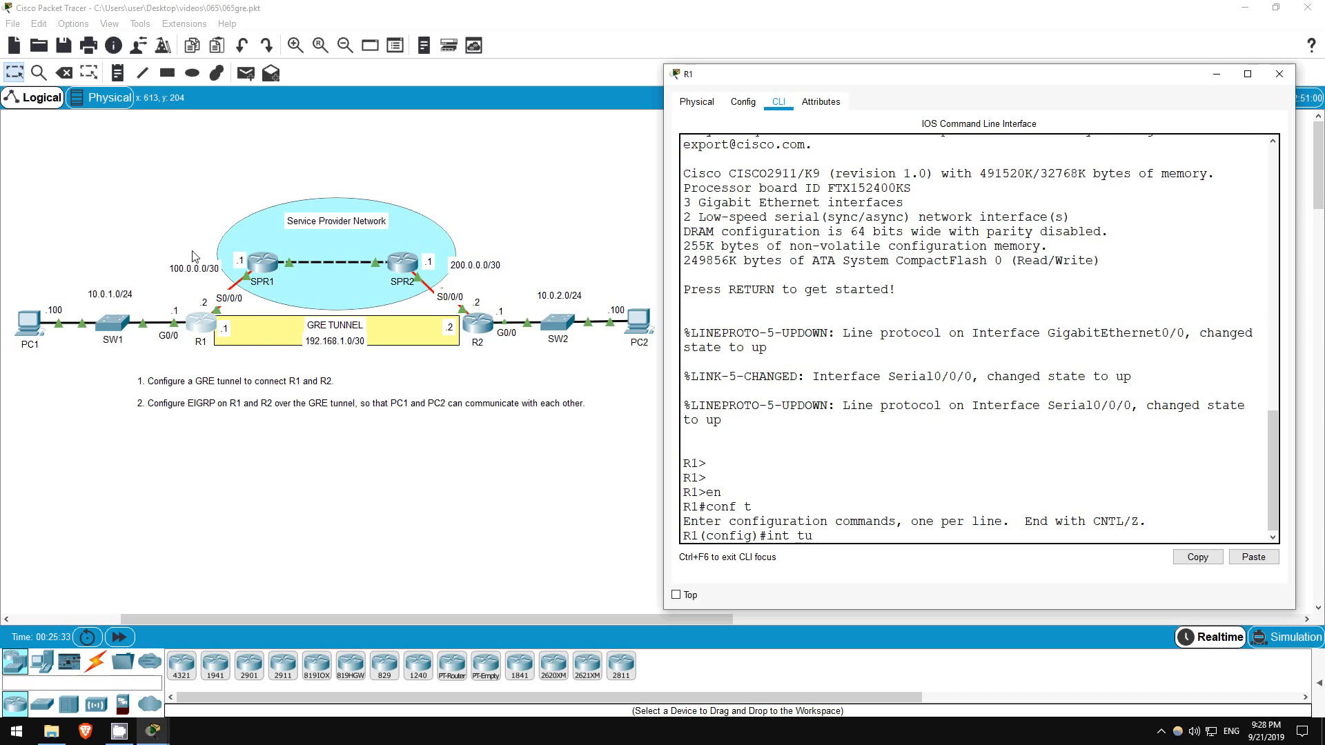
{"action": "type", "text": "nnel"}
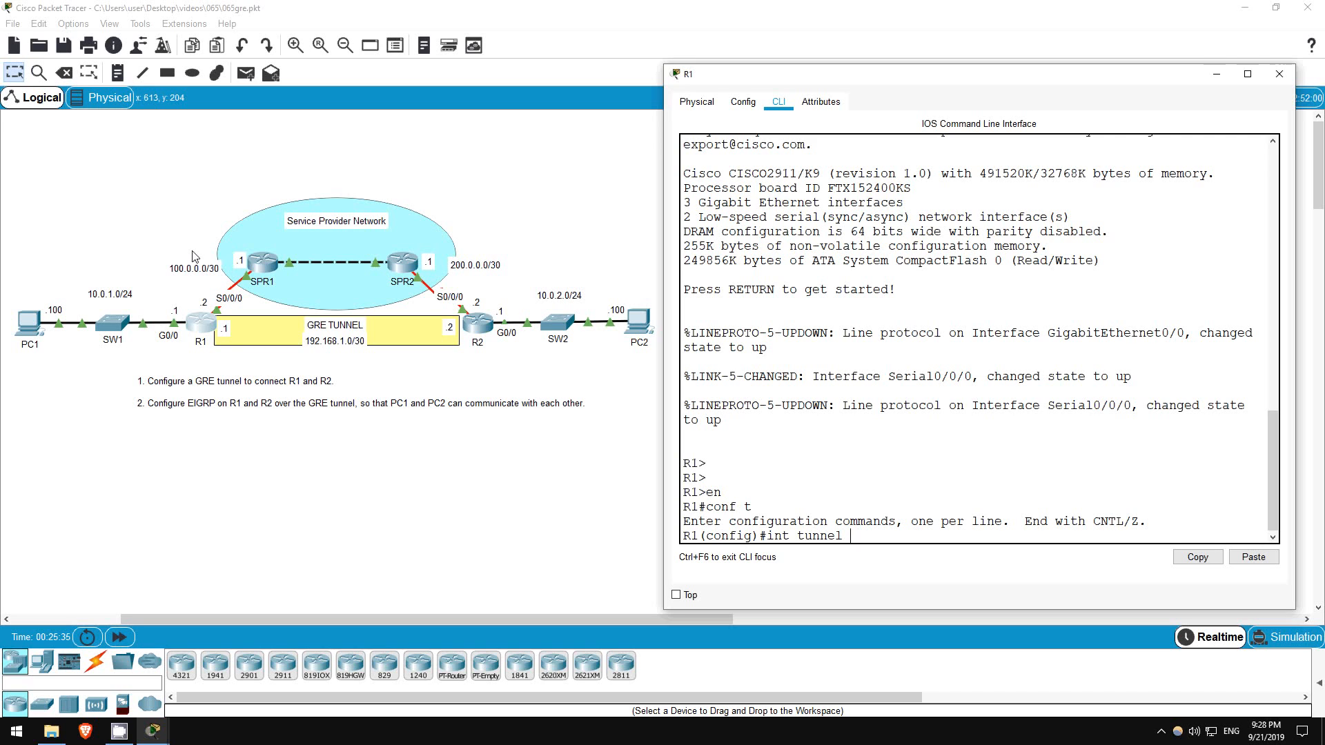
{"action": "type", "text": "0"}
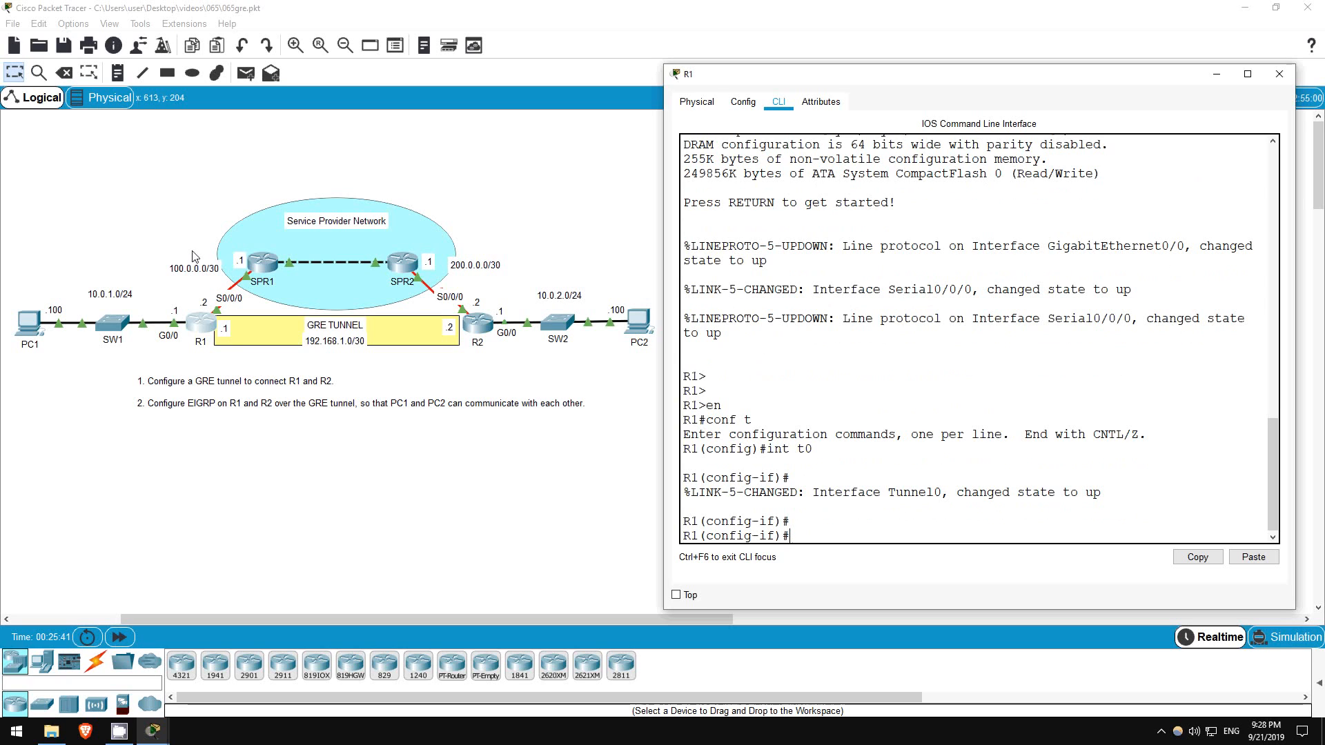
{"action": "type", "text": "ip a"}
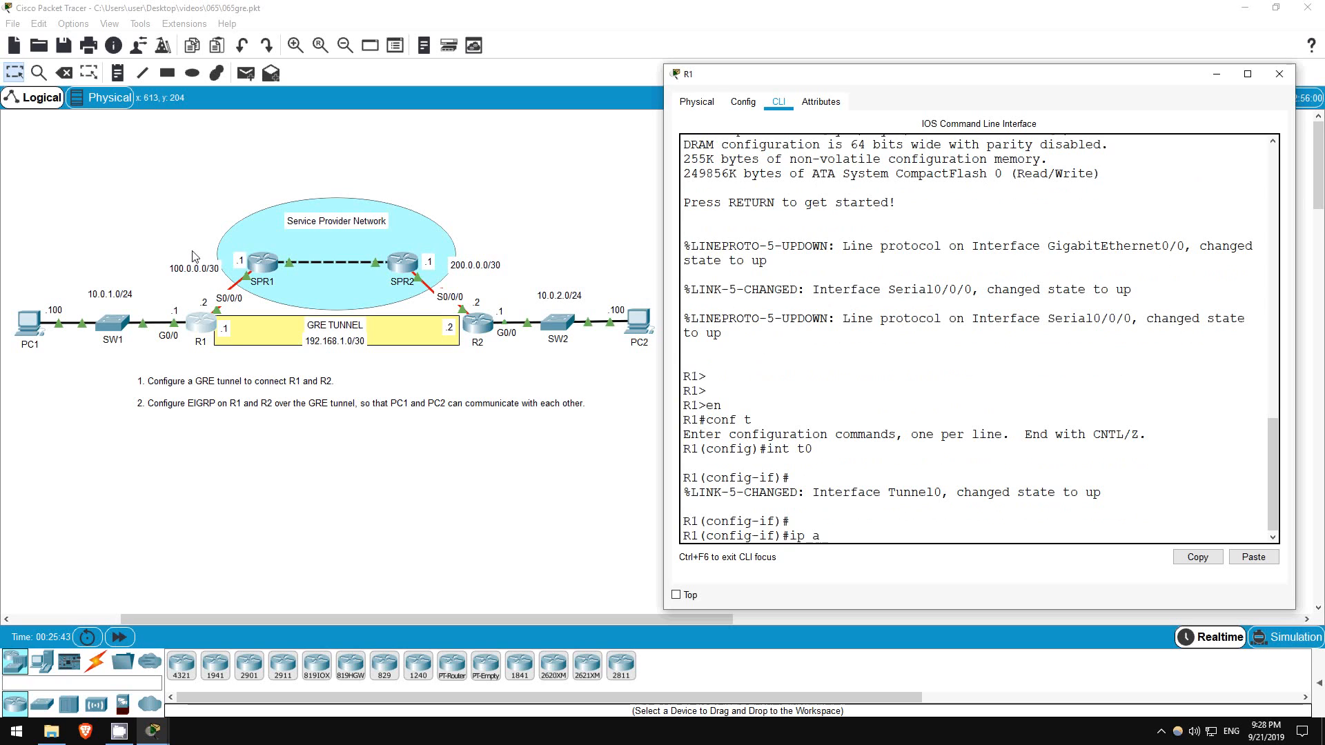
{"action": "type", "text": "dd 192."}
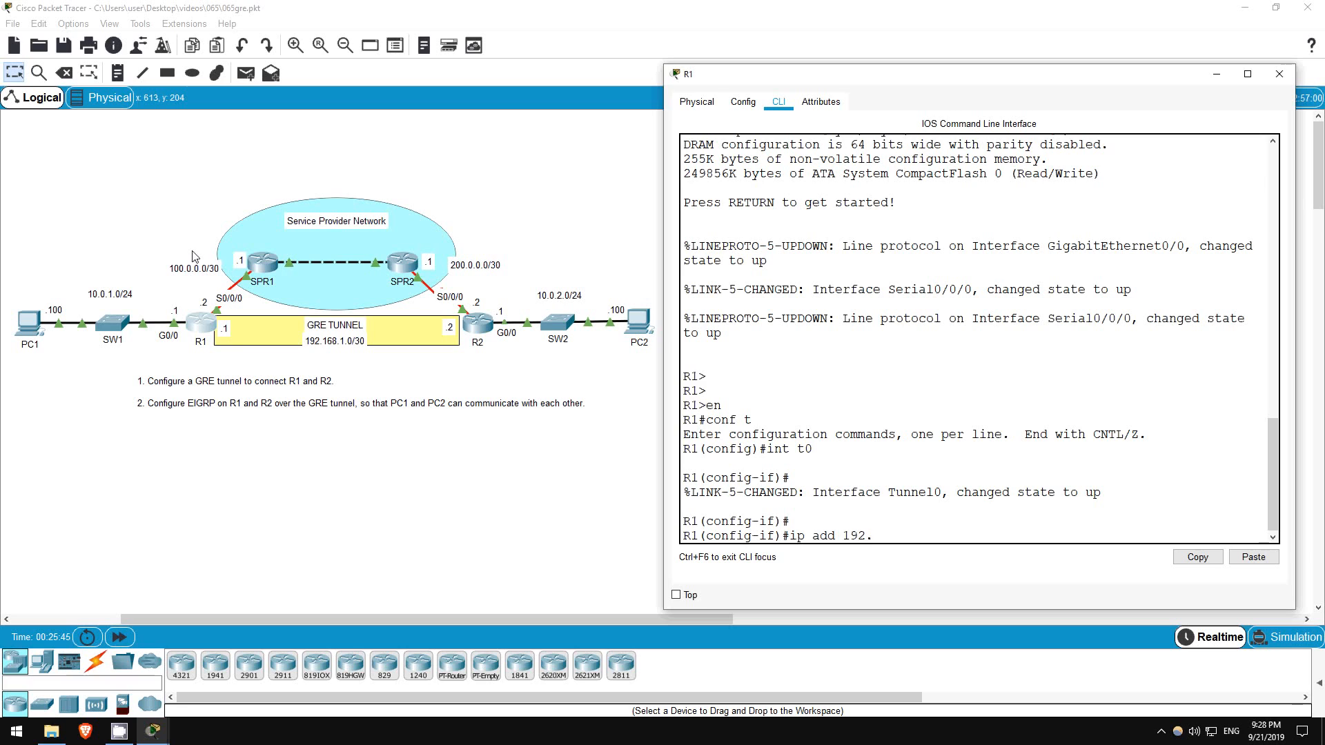
{"action": "type", "text": "168.1.1 255.255.255.252"}
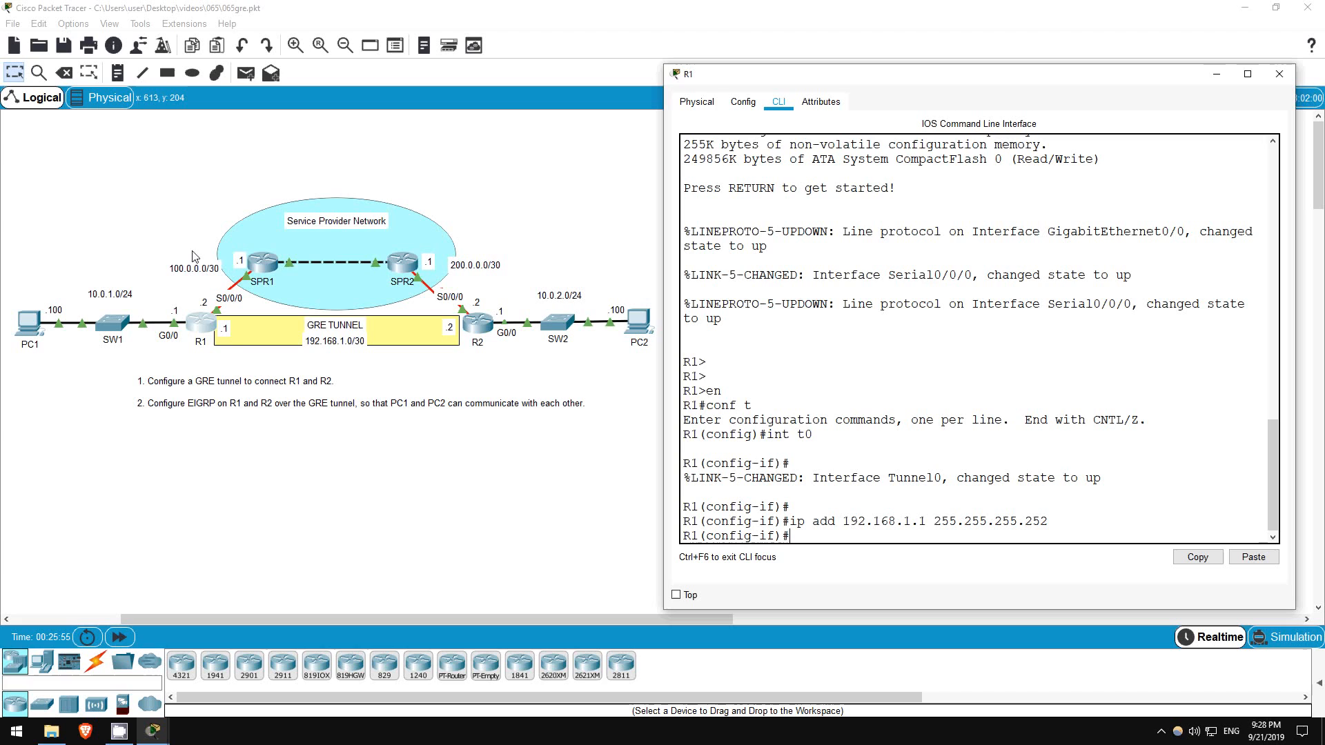
Step: Give R1's Tunnel0 source Serial0/0/0 and destination 200.0.0.2
{"action": "type", "text": "tunnel source s0/0/0"}
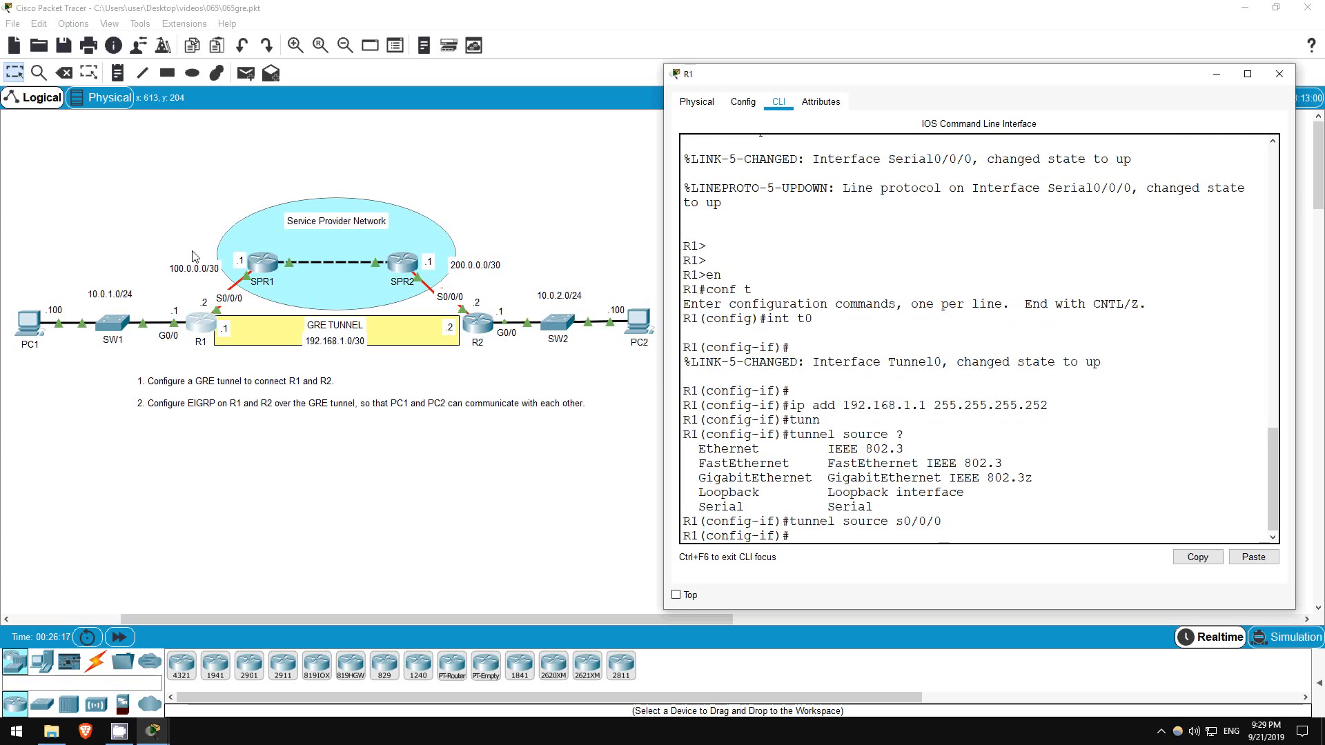
{"action": "type", "text": "tunnel destination"}
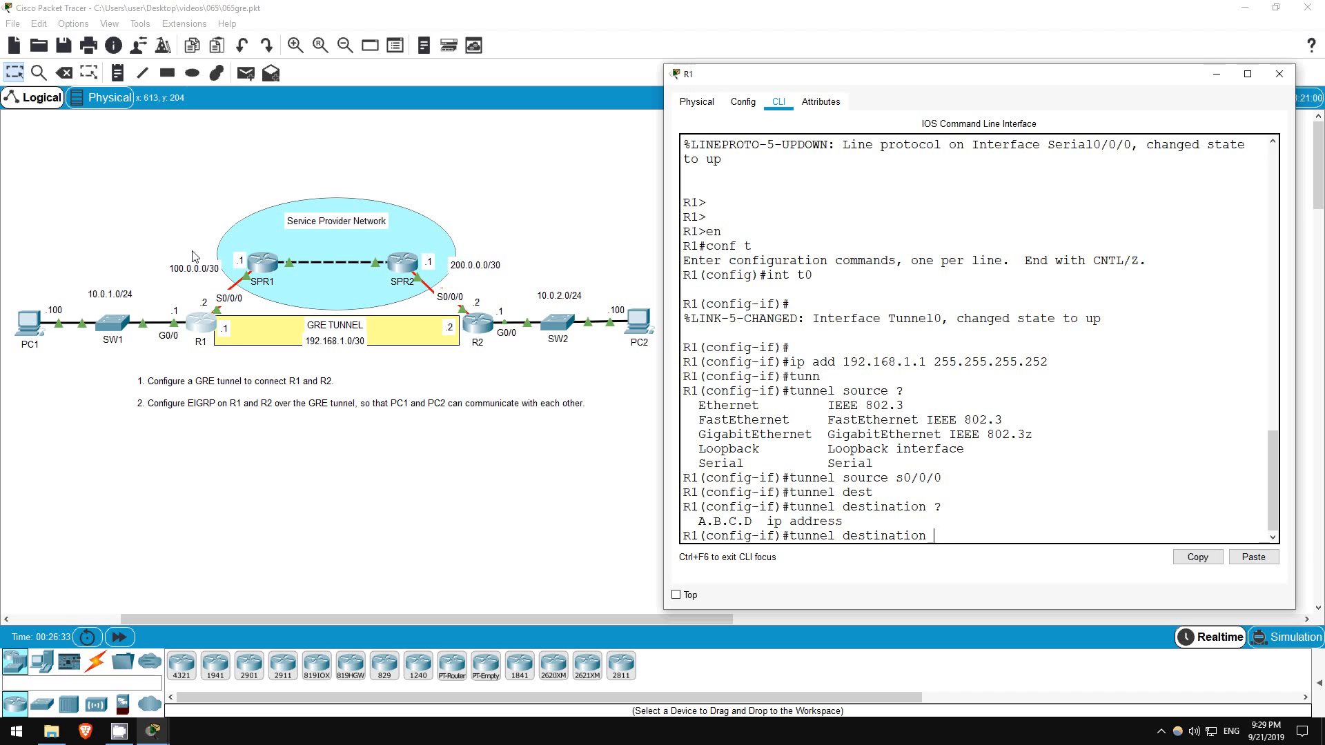
{"action": "type", "text": "200.0.0.2"}
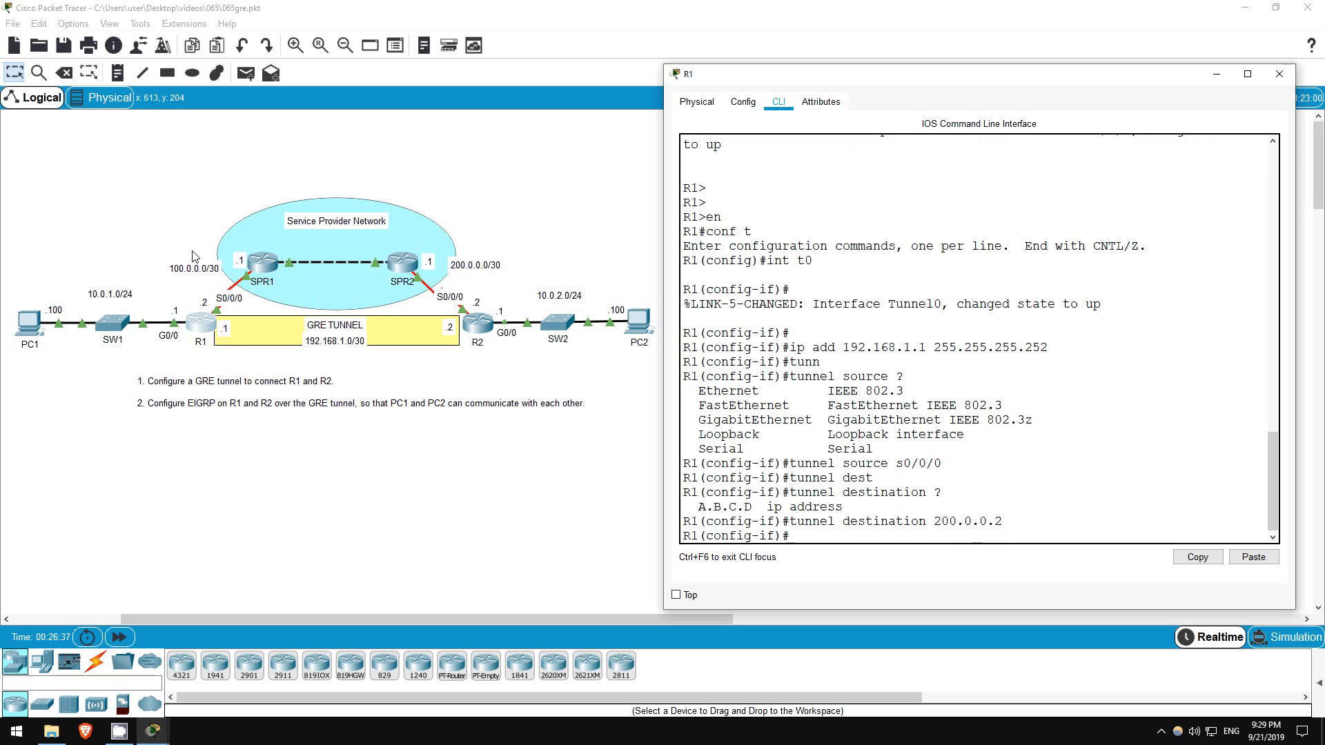
{"action": "mouse_move", "coordinate": [178, 239]}
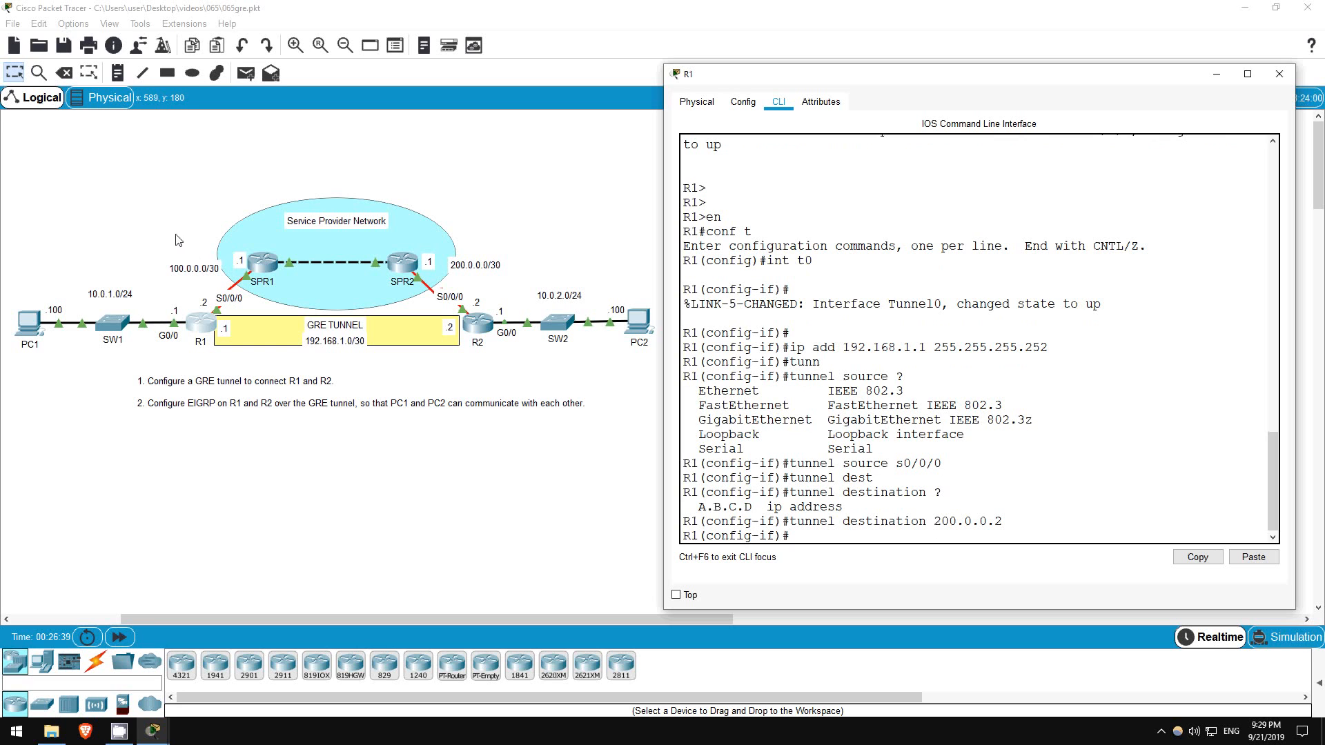
{"action": "mouse_move", "coordinate": [486, 329]}
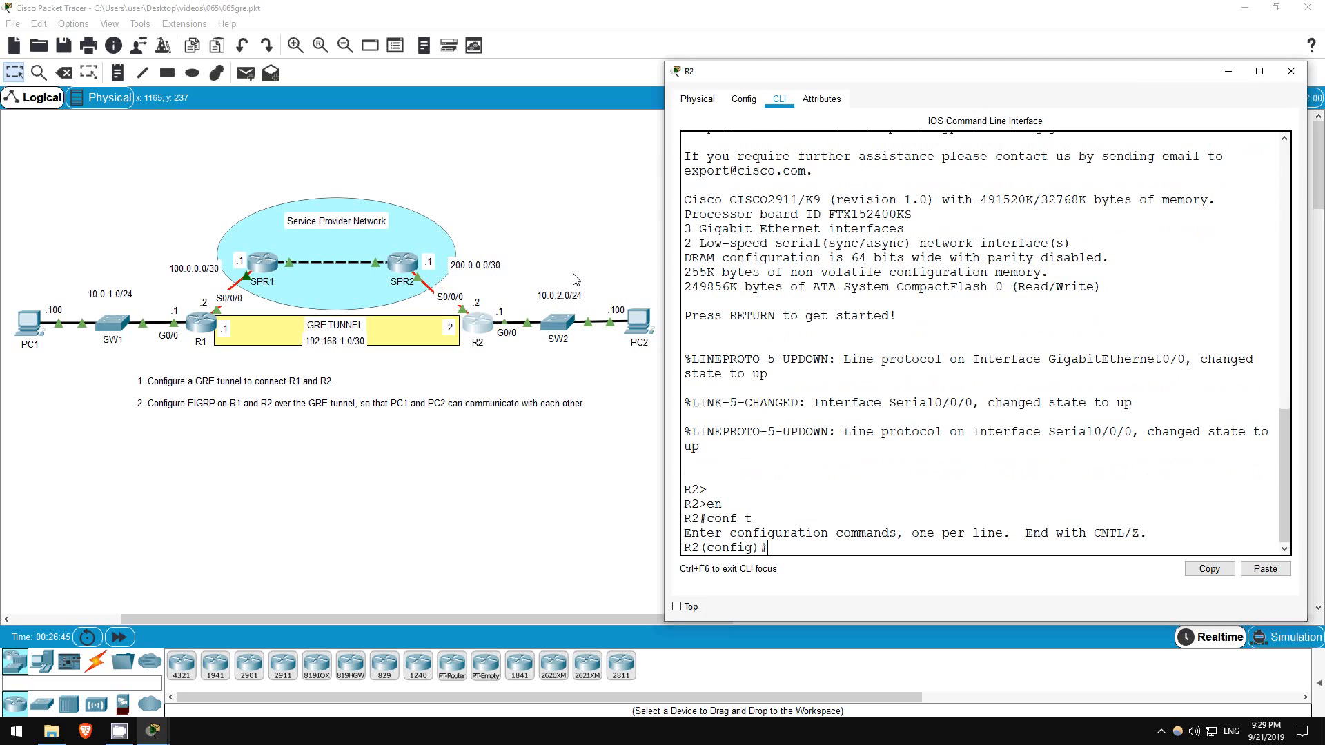
Step: Create Tunnel0 on R2 at 192.168.1.2 255.255.255.252 and begin its tunnel source
{"action": "type", "text": "int t0"}
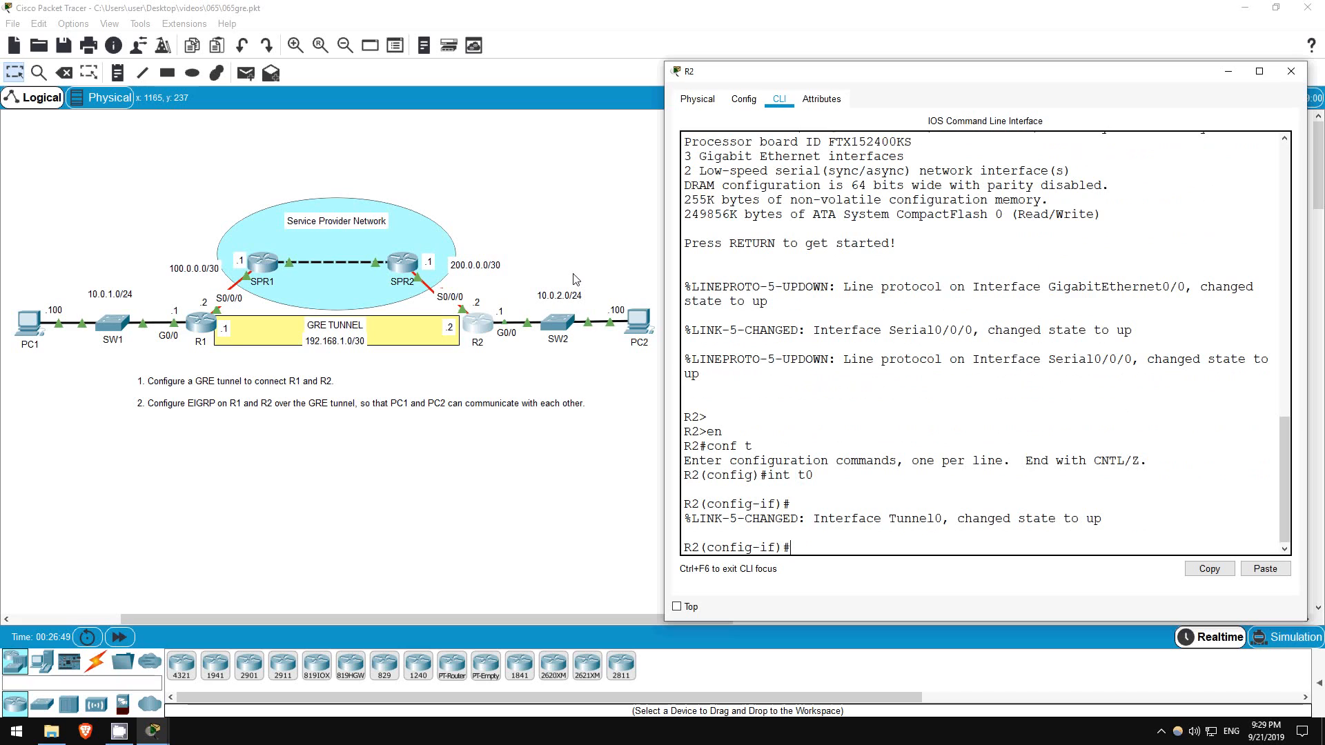
{"action": "type", "text": "ip add"}
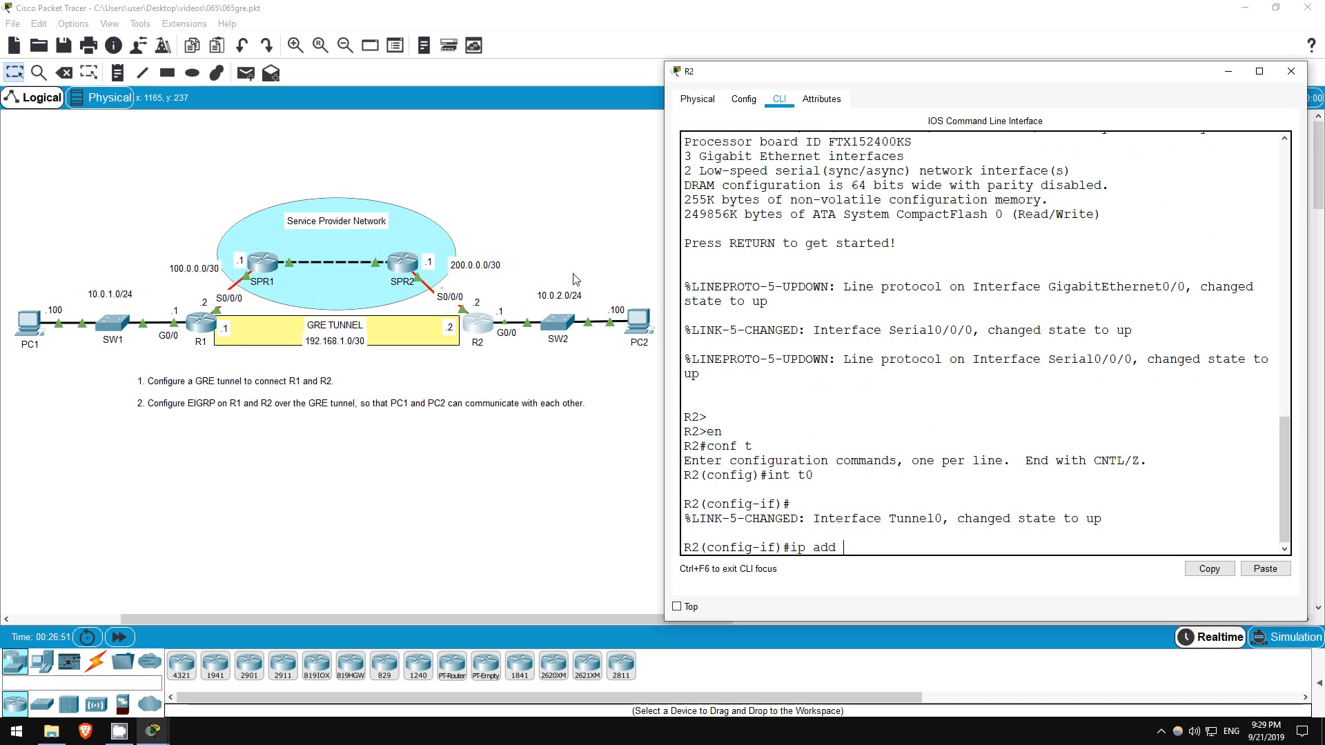
{"action": "type", "text": "192.168.1.2"}
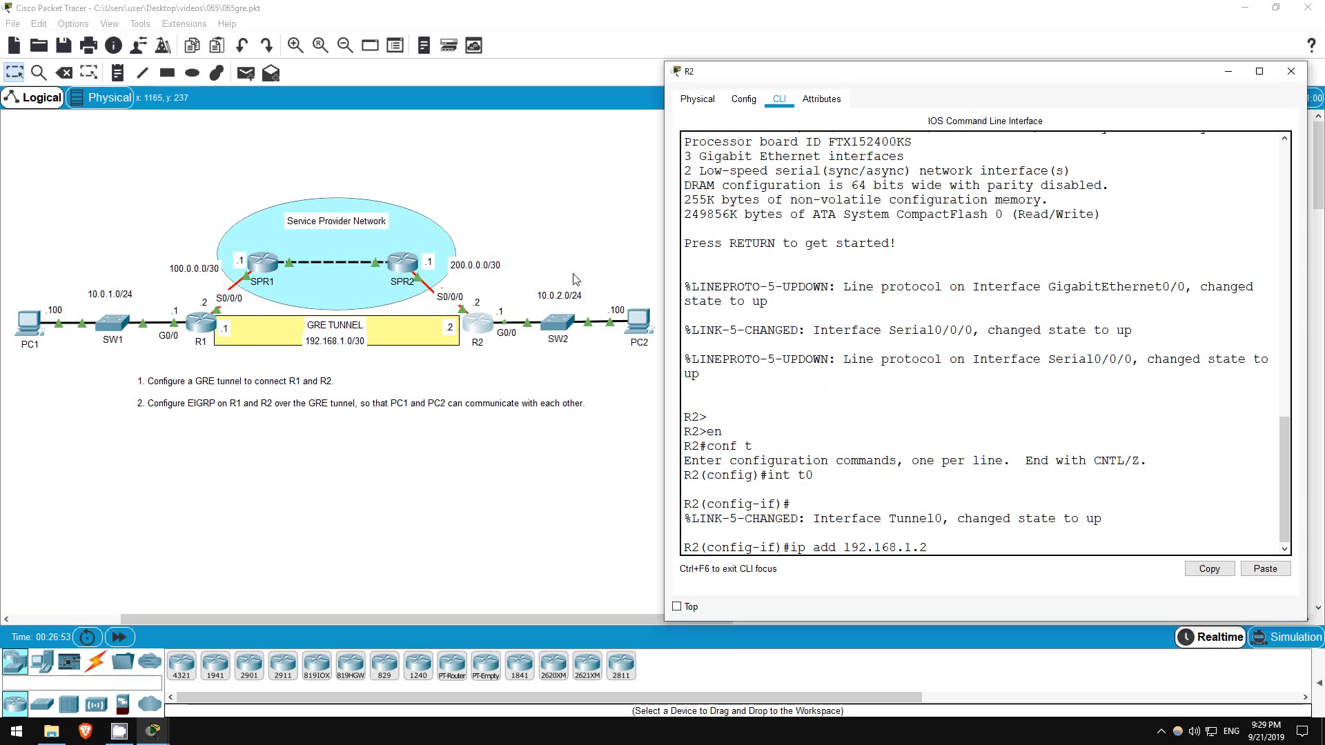
{"action": "type", "text": "255.255.255.252"}
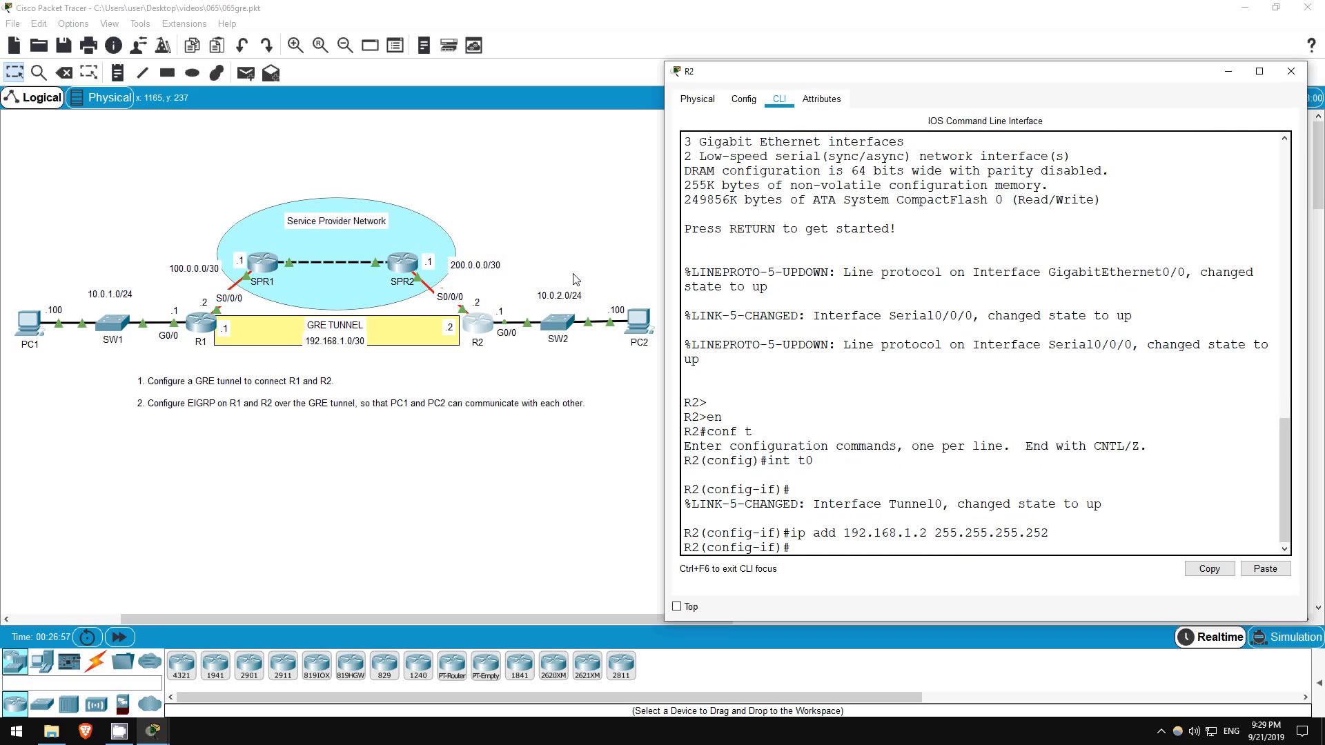
{"action": "type", "text": "tunnel source"}
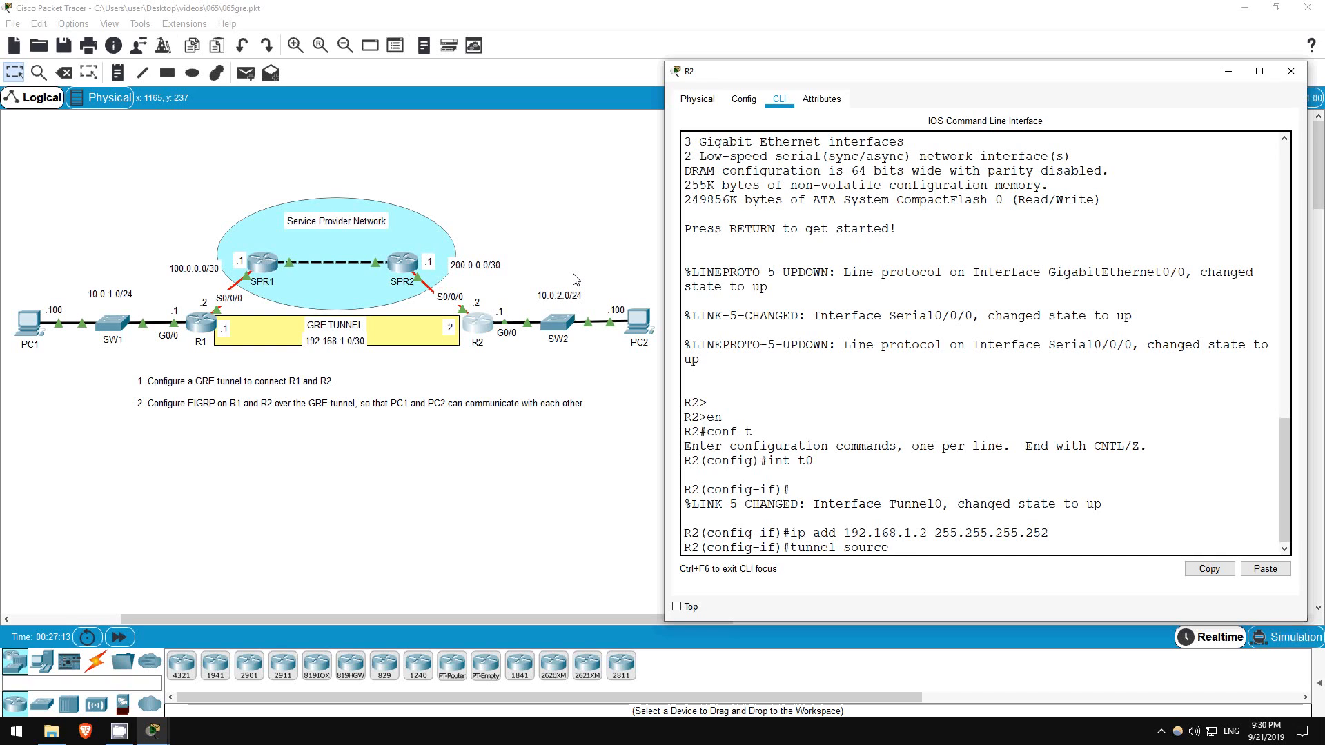
Step: Give R2's Tunnel0 source Serial0/0/0 and destination 100.0.0.2
{"action": "type", "text": "s"}
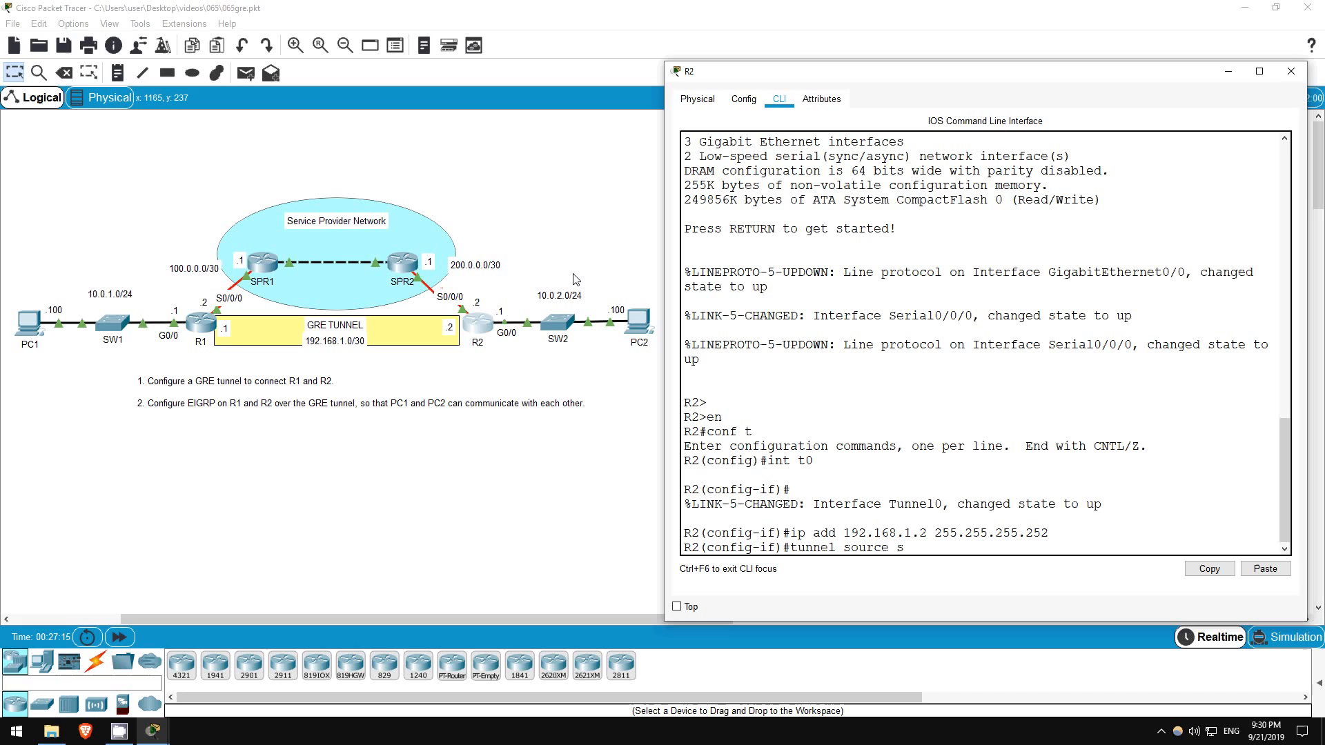
{"action": "type", "text": "0/0/0"}
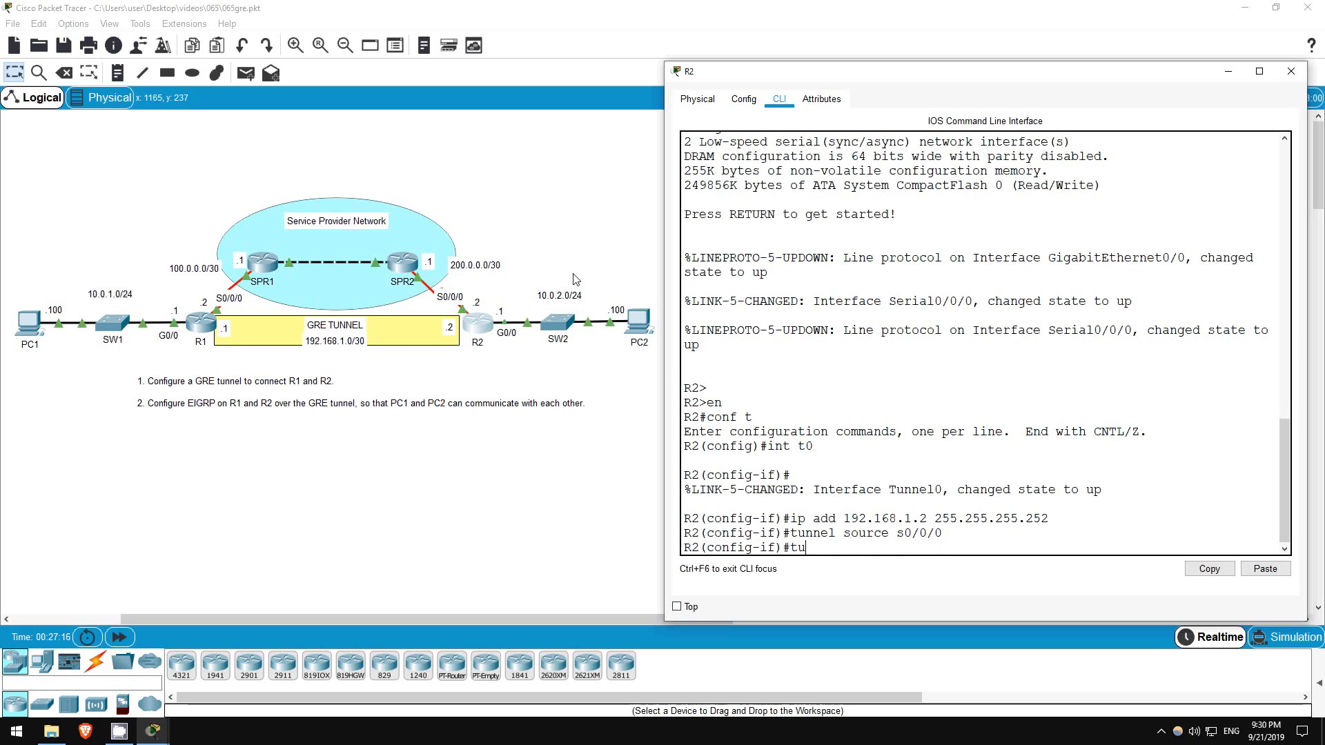
{"action": "type", "text": "tunnel destination"}
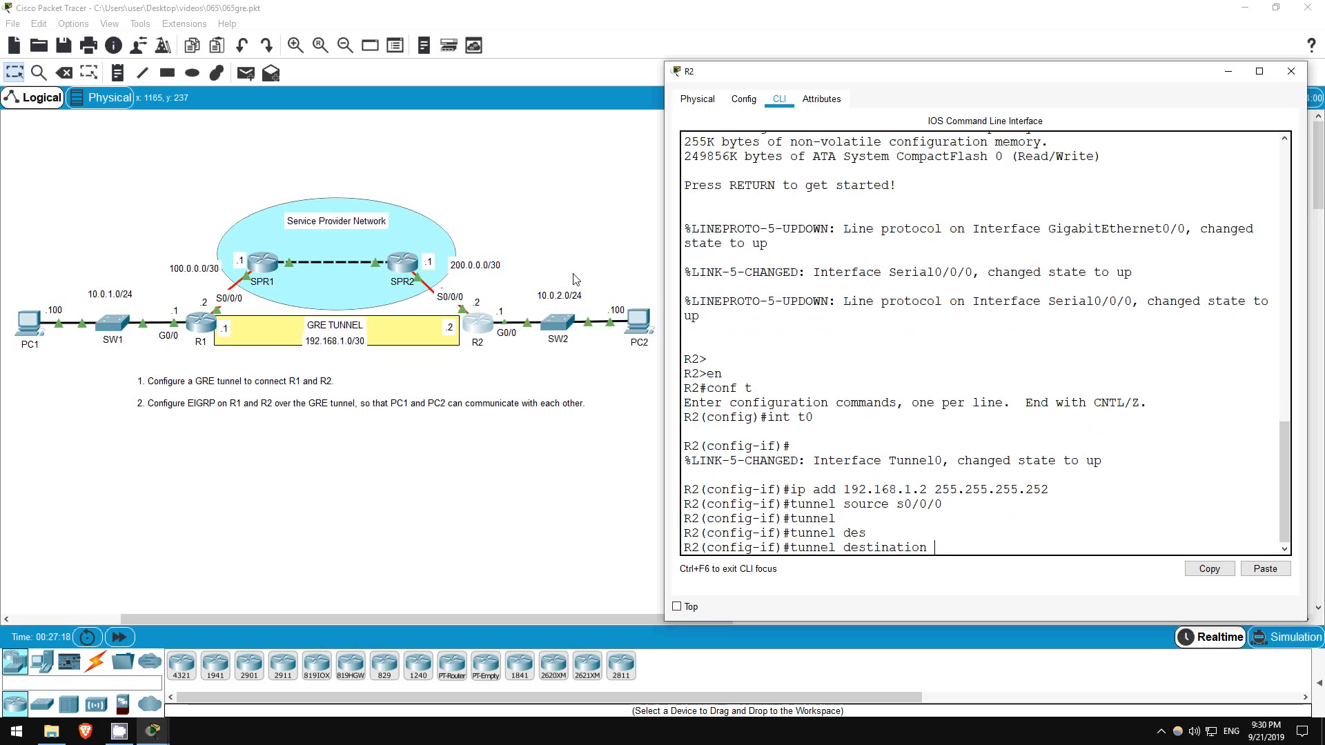
{"action": "type", "text": "100.0.0.2"}
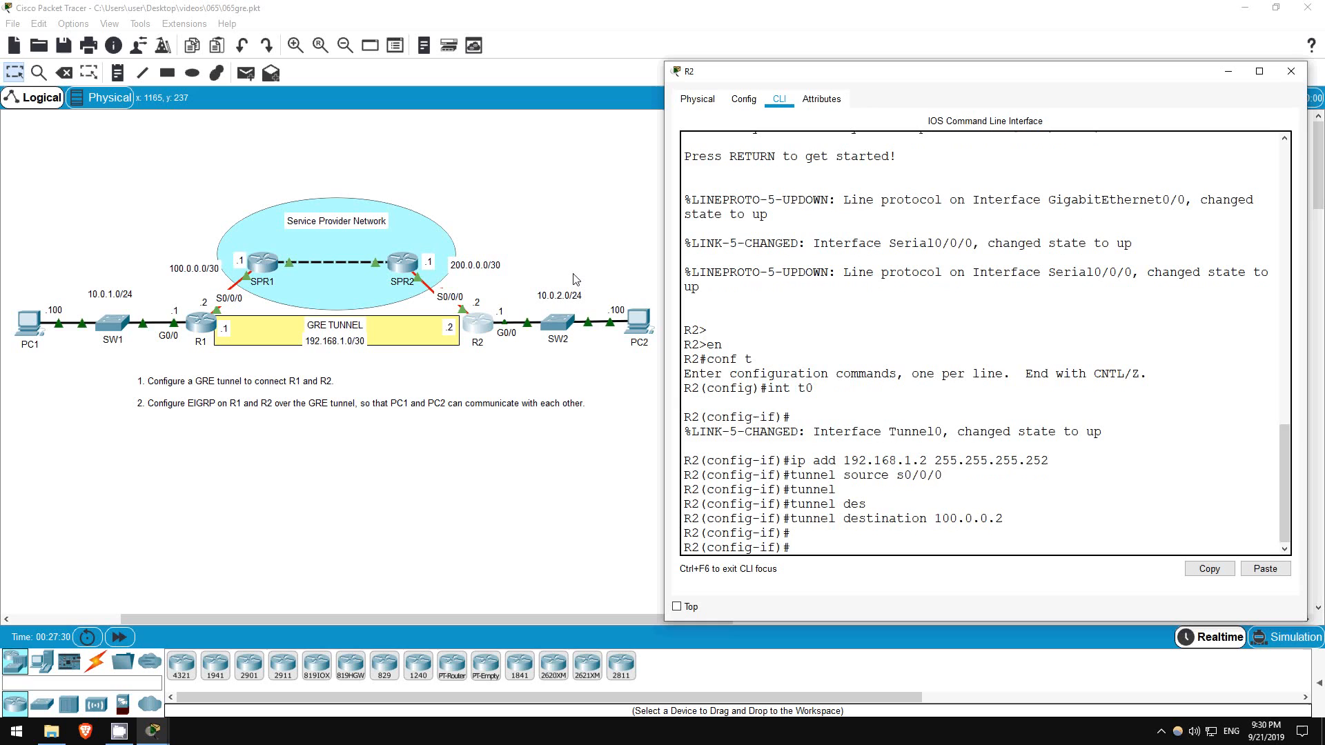
Step: Show R2's routing table and ping 192.168.1.1, which fails 0/5
{"action": "type", "text": "do sh ip ro"}
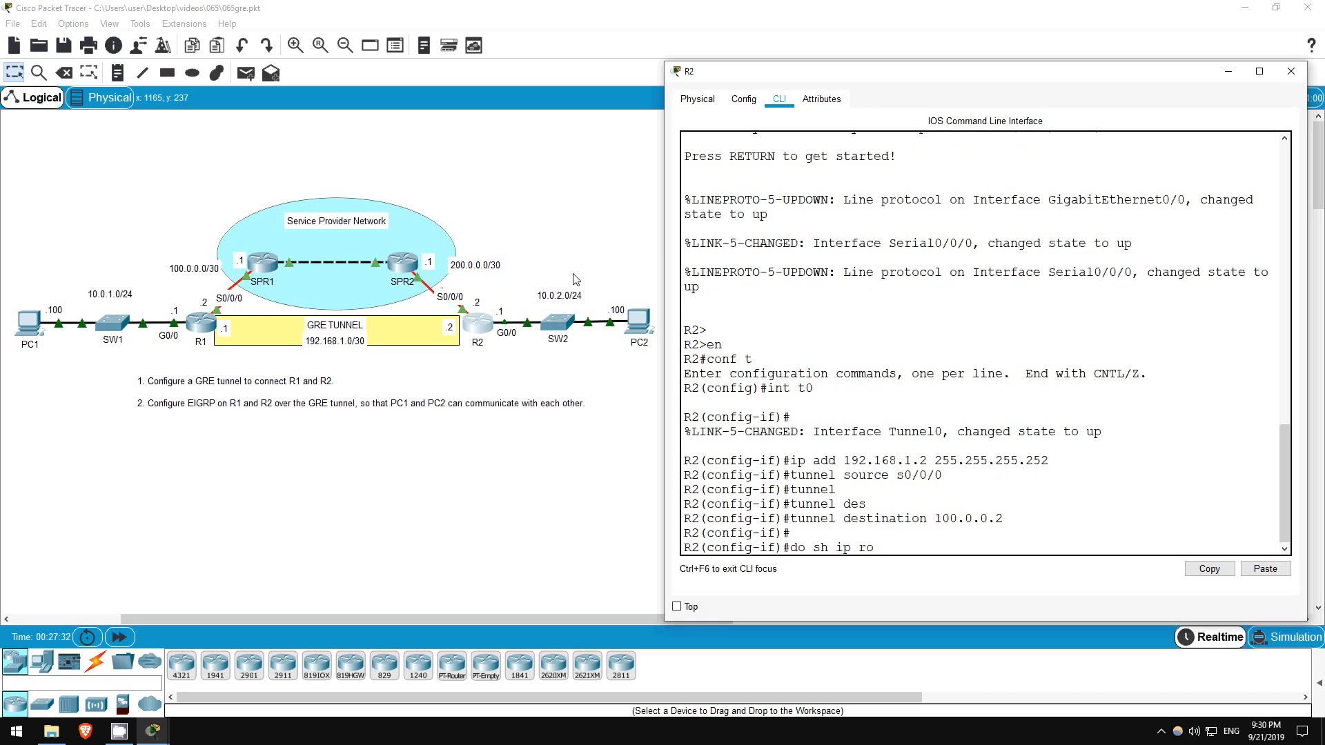
{"action": "key", "text": "Return"}
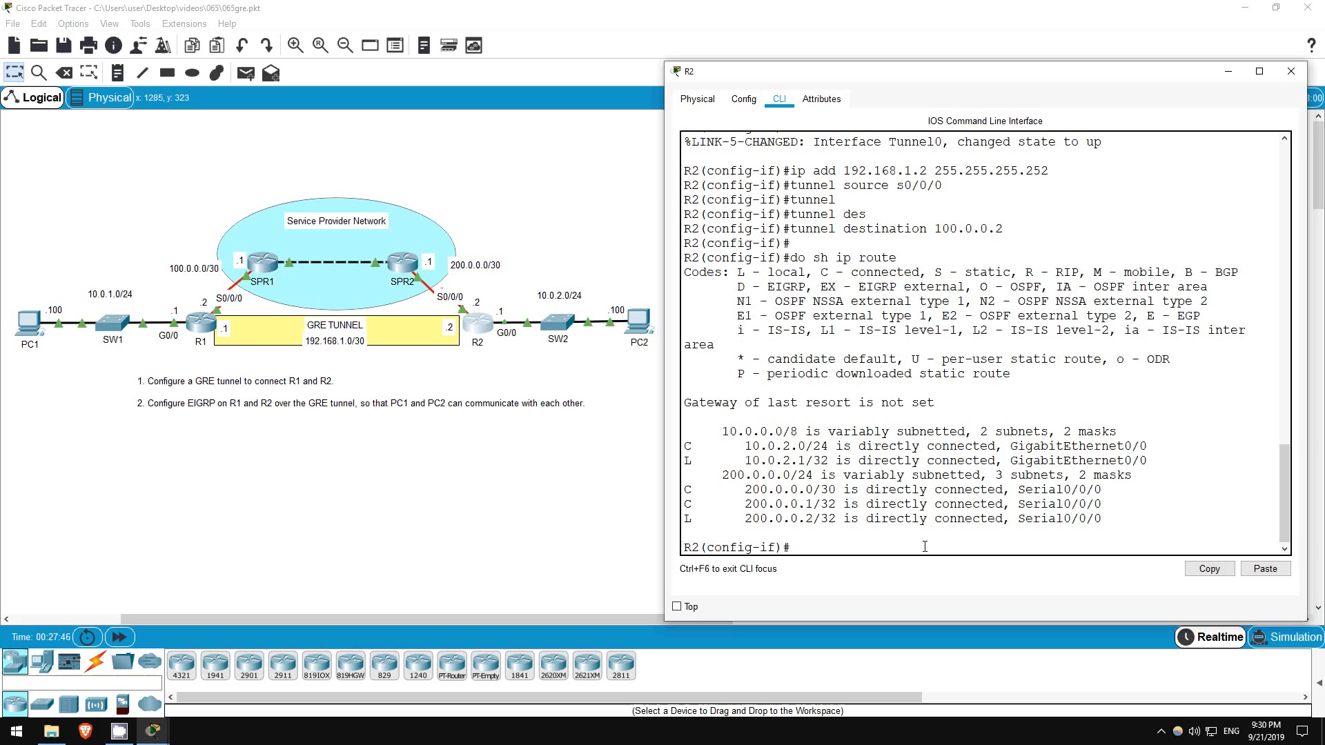
{"action": "type", "text": "do ping 192.168.1.1"}
{"action": "type", "text": "exit"}
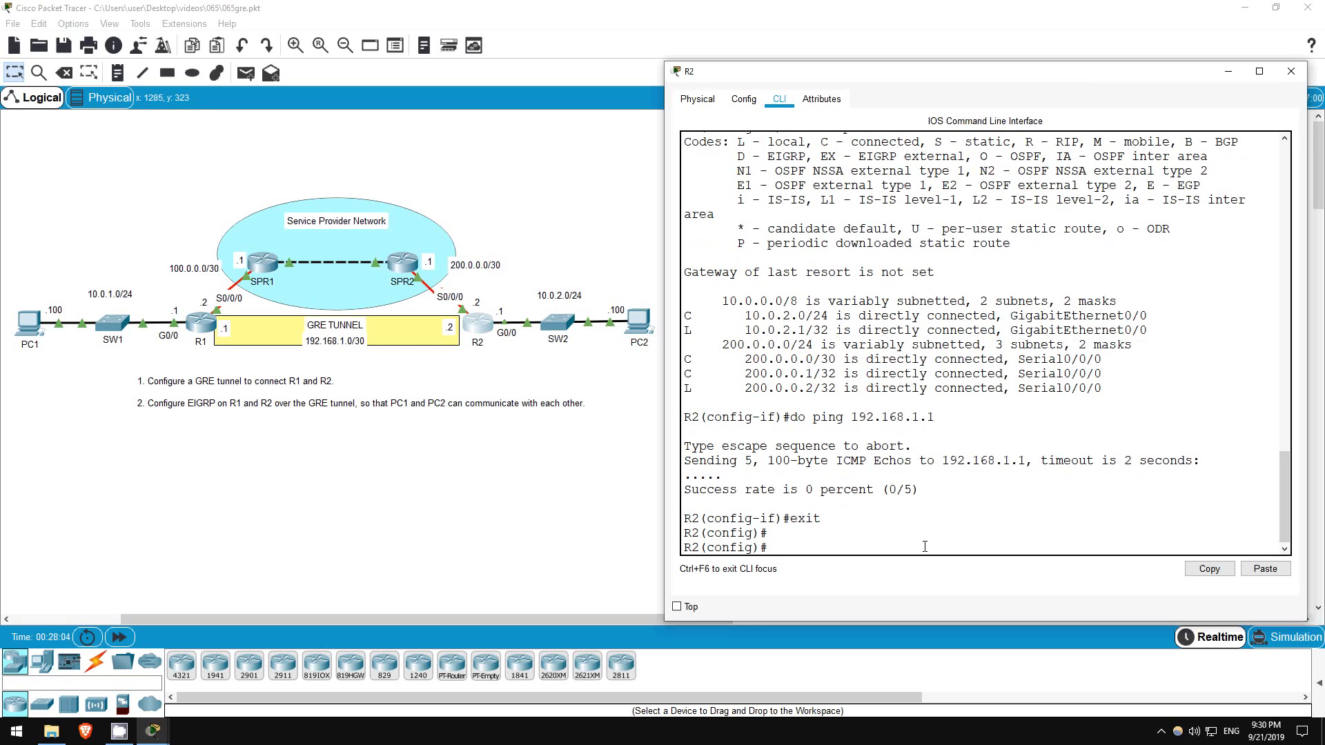
Step: Add a default route 0.0.0.0 0.0.0.0 via 200.0.0.1 on R2
{"action": "type", "text": "ip route"}
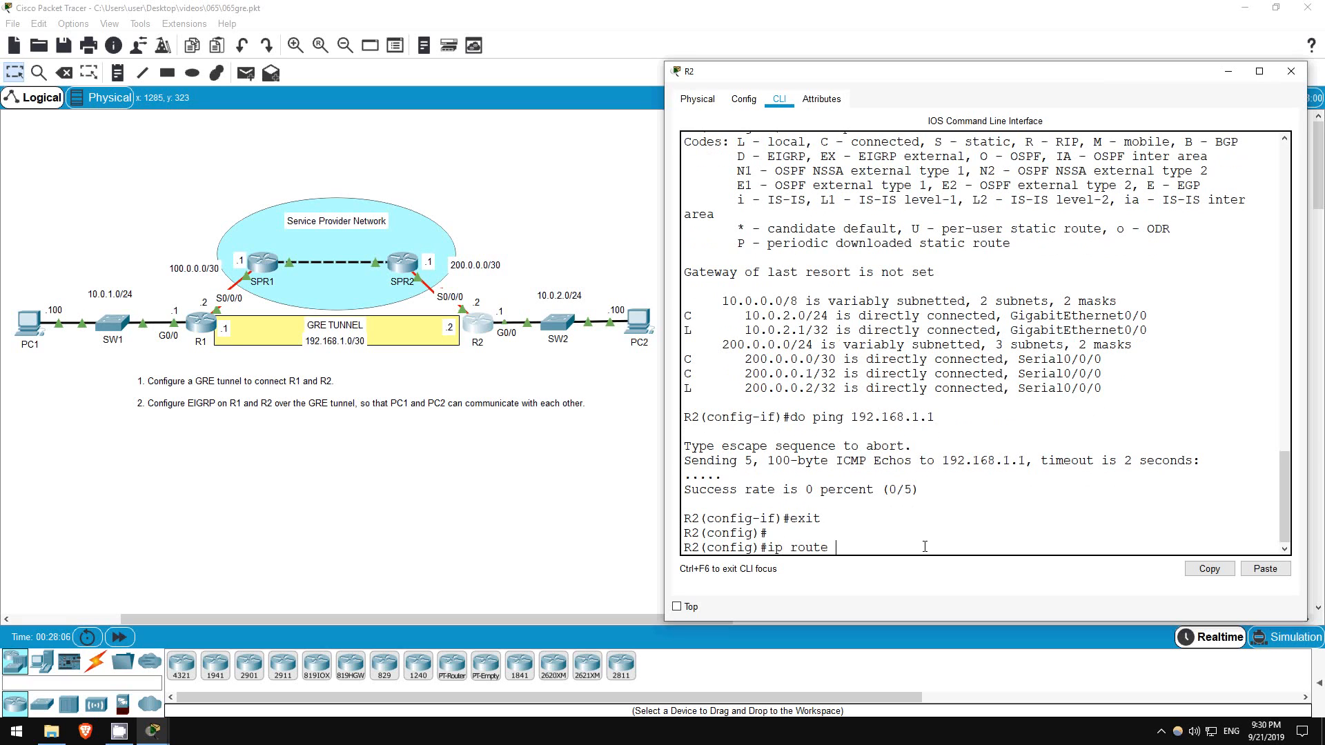
{"action": "type", "text": "0.0.0.0"}
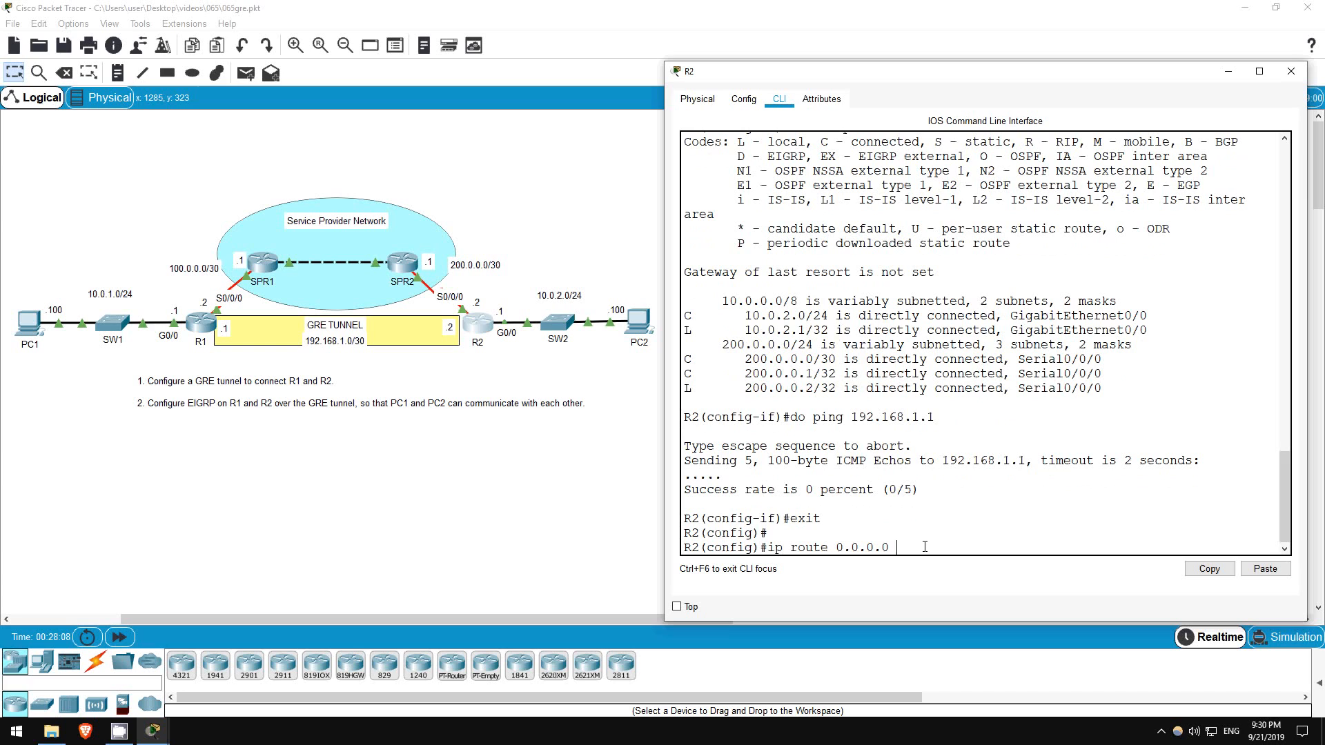
{"action": "type", "text": "0.0.0.0"}
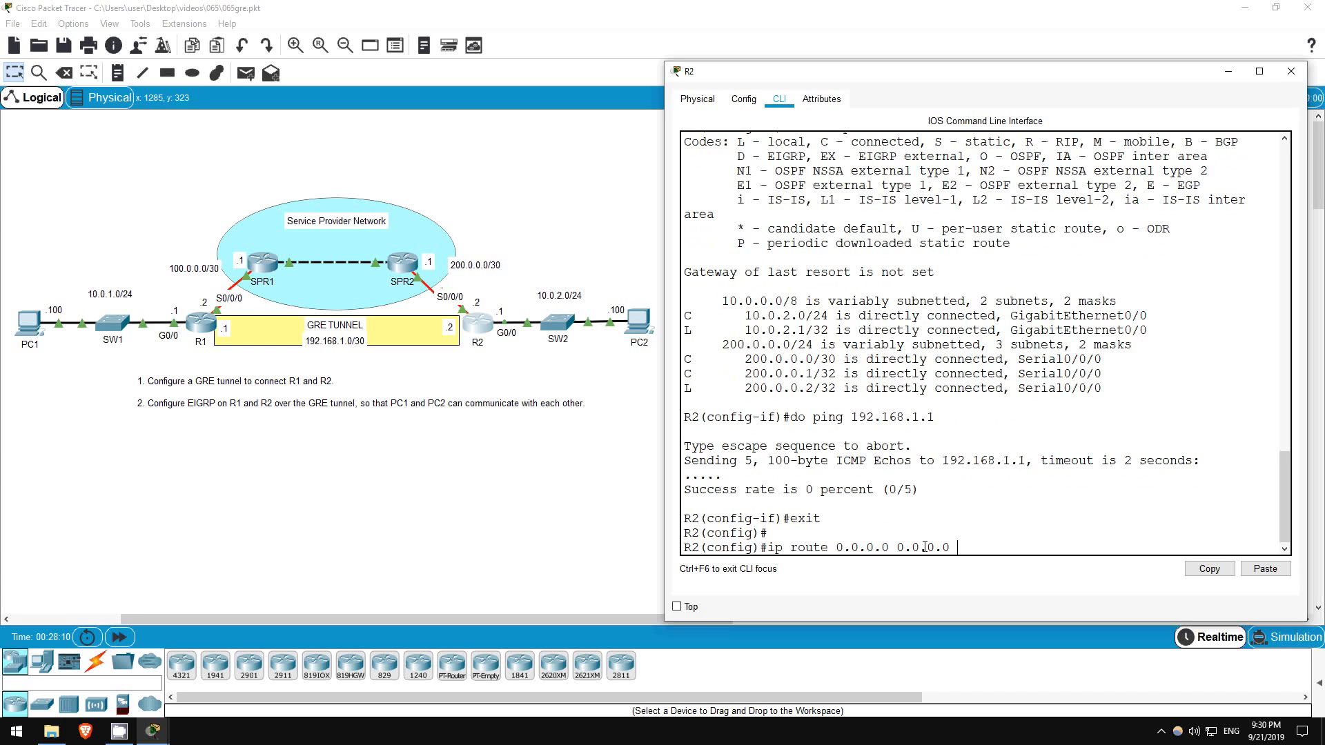
{"action": "type", "text": "200.0.0."}
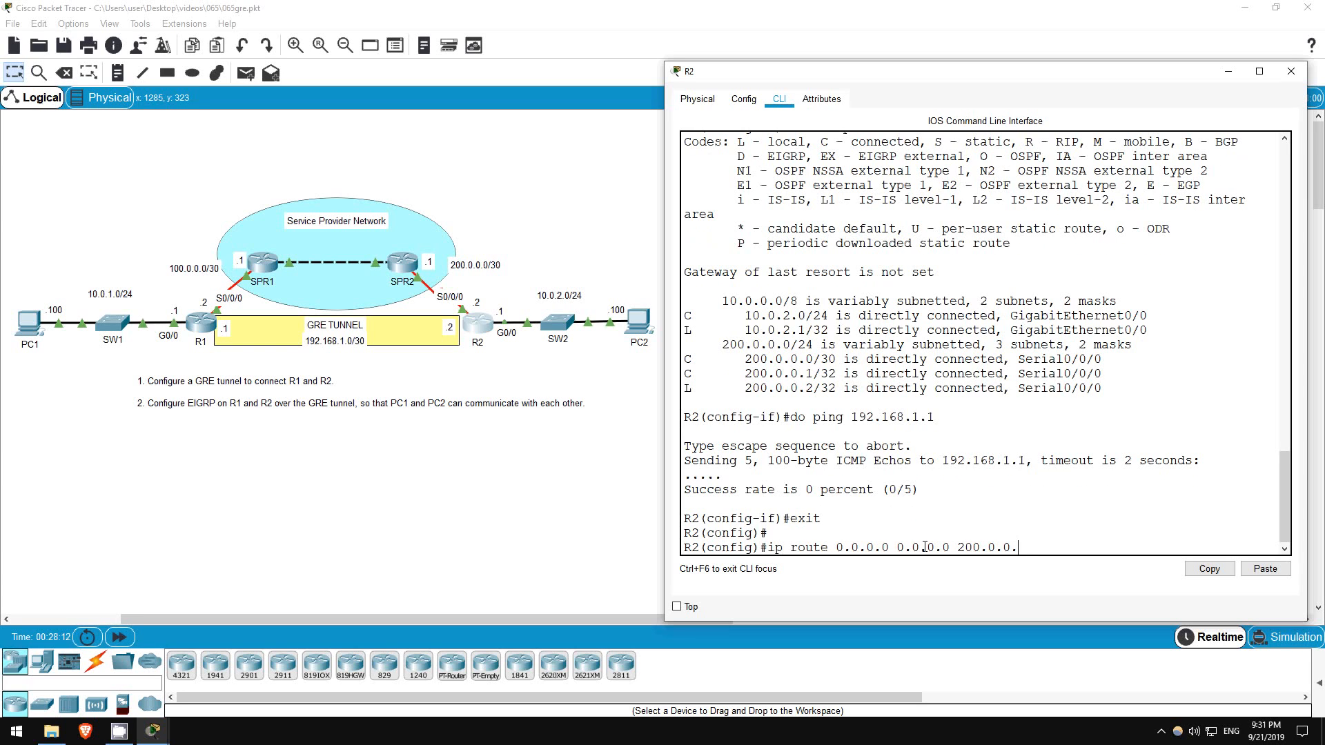
{"action": "key", "text": "Return"}
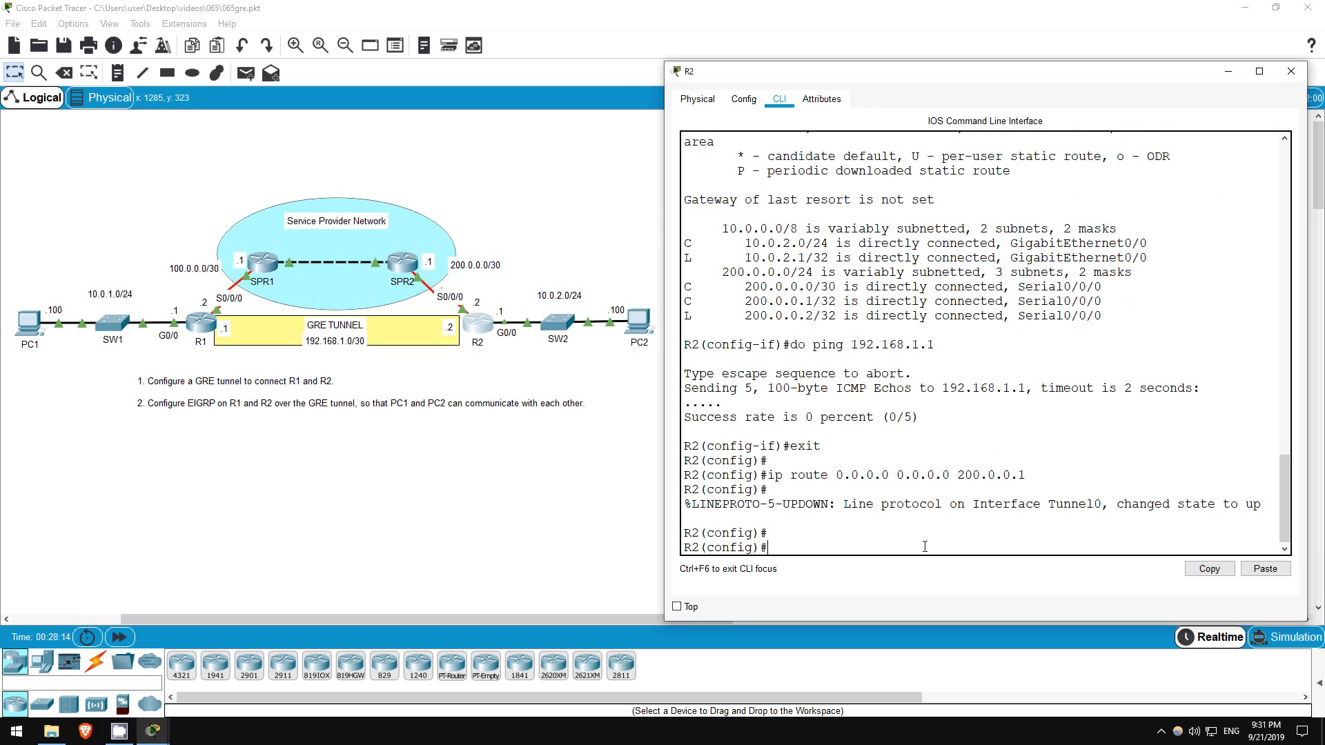
{"action": "mouse_move", "coordinate": [918, 575]}
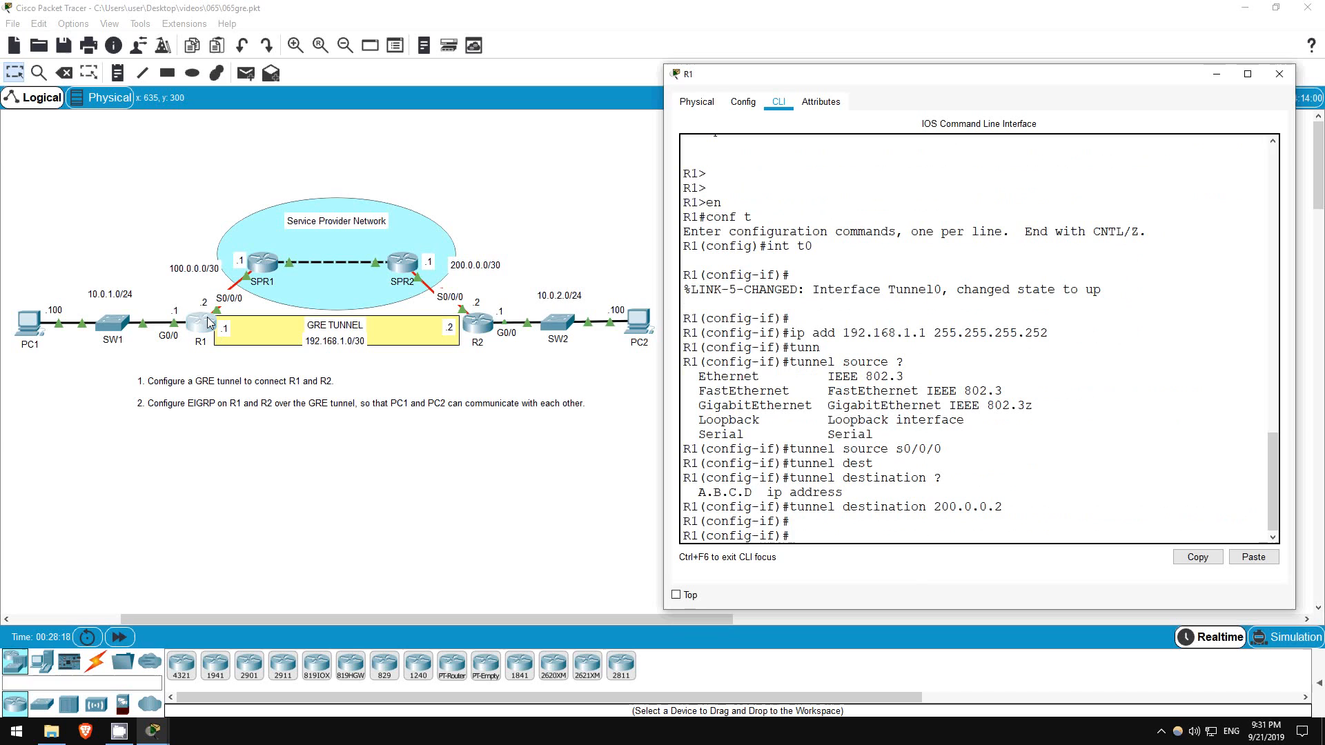
Step: Add R1's default route 0.0.0.0 0.0.0.0 via 100.0.0.1
{"action": "type", "text": "exit"}
{"action": "type", "text": "ip rout"}
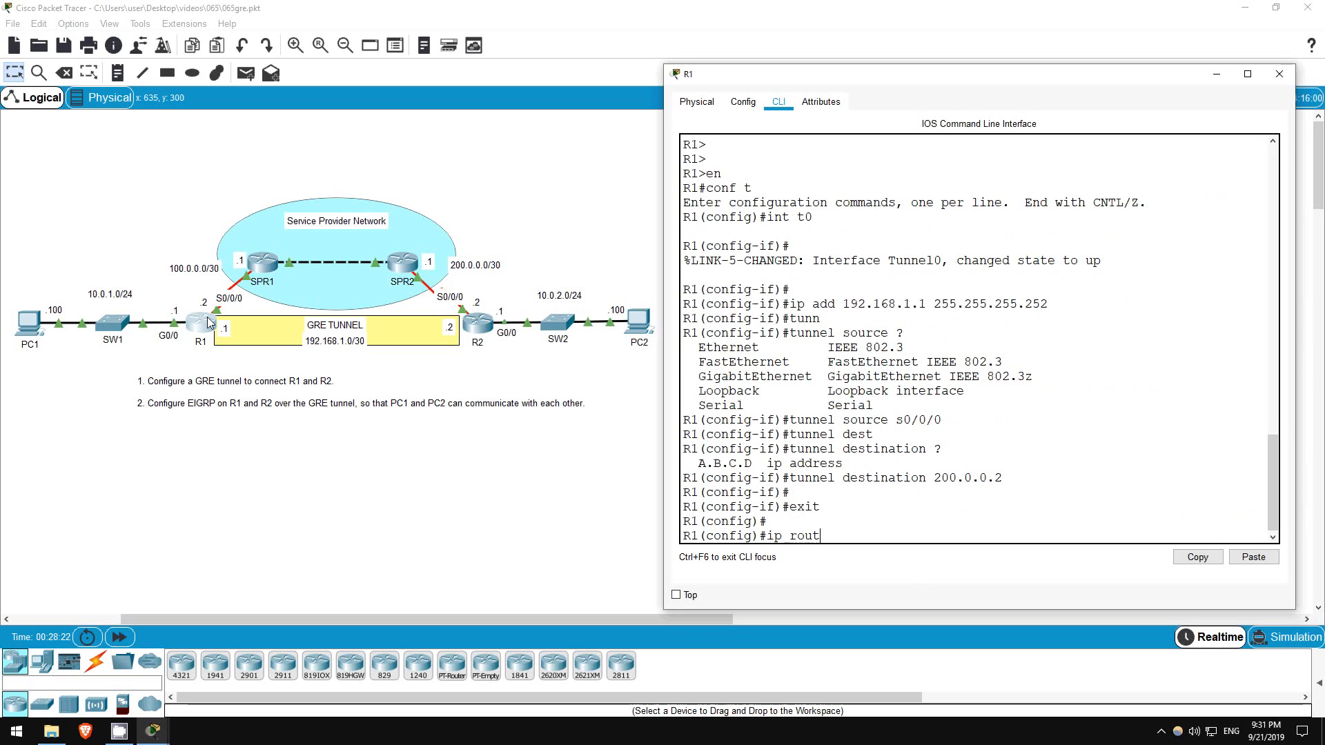
{"action": "type", "text": "e n"}
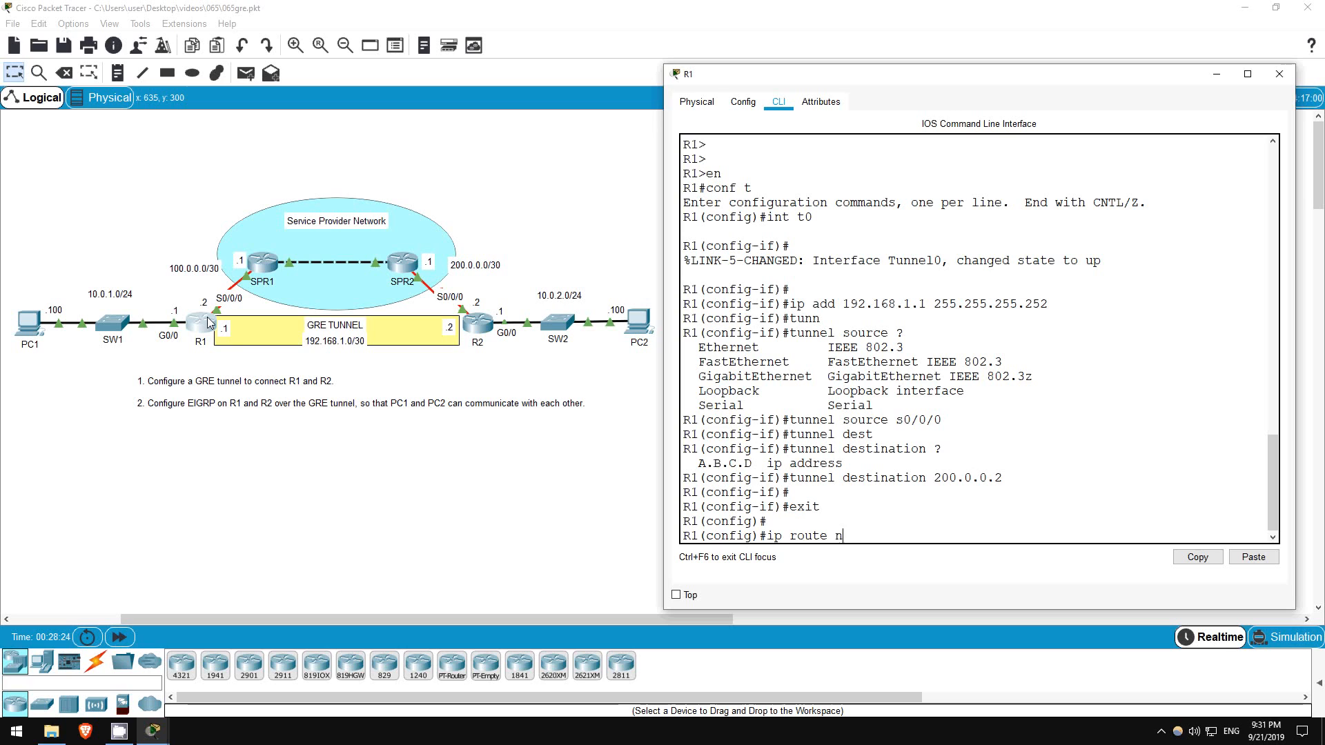
{"action": "type", "text": "0.0.0.0 0.0.0.0 100.0.0.1"}
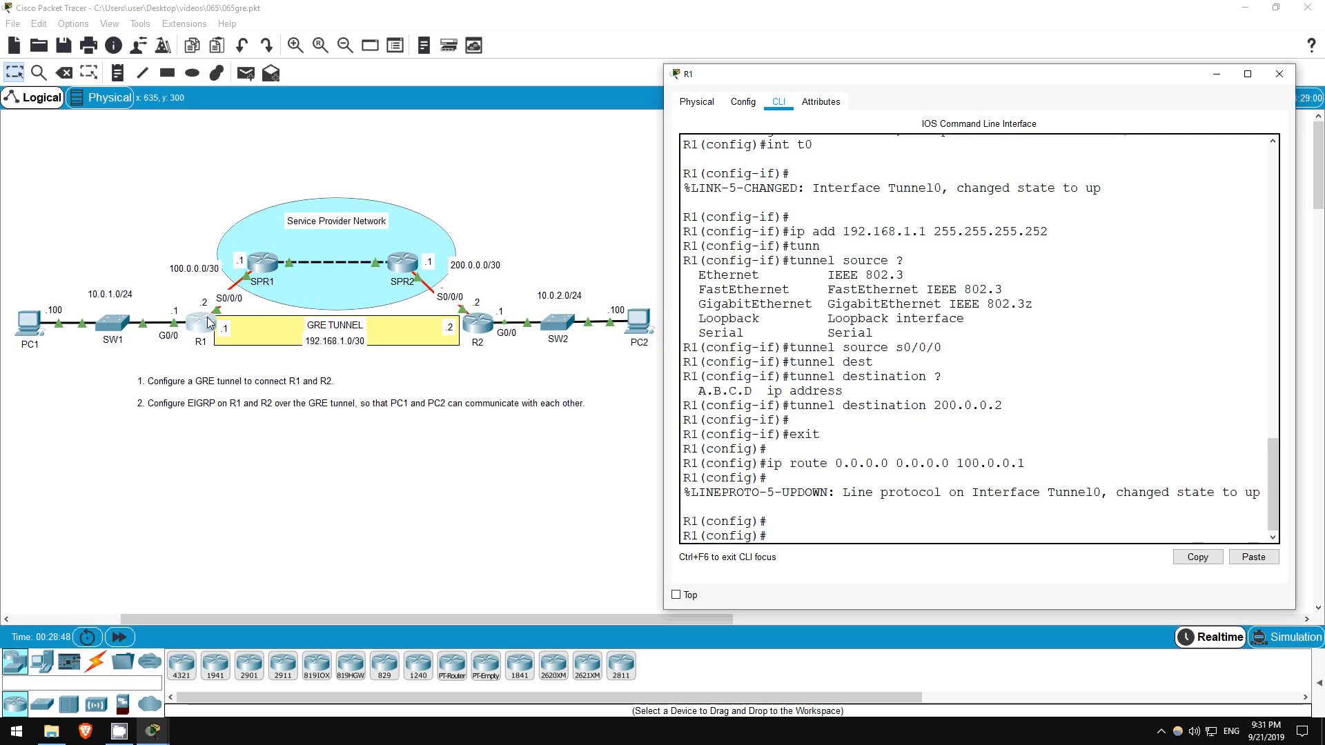
Step: Ping 192.168.1.2 from R1 and check Tunnel0 is up/up with GRE/IP transport
{"action": "type", "text": "do ping 192.168.1.2"}
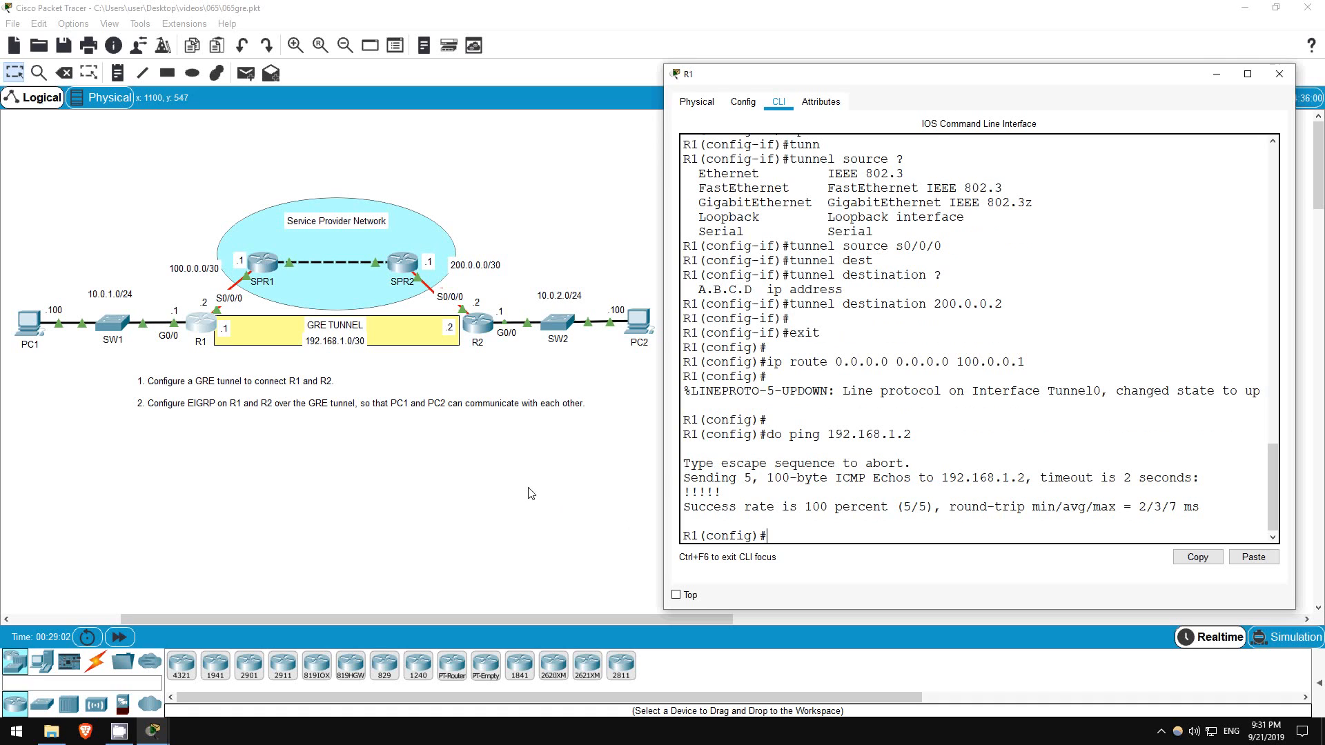
{"action": "type", "text": "do sh ip int br"}
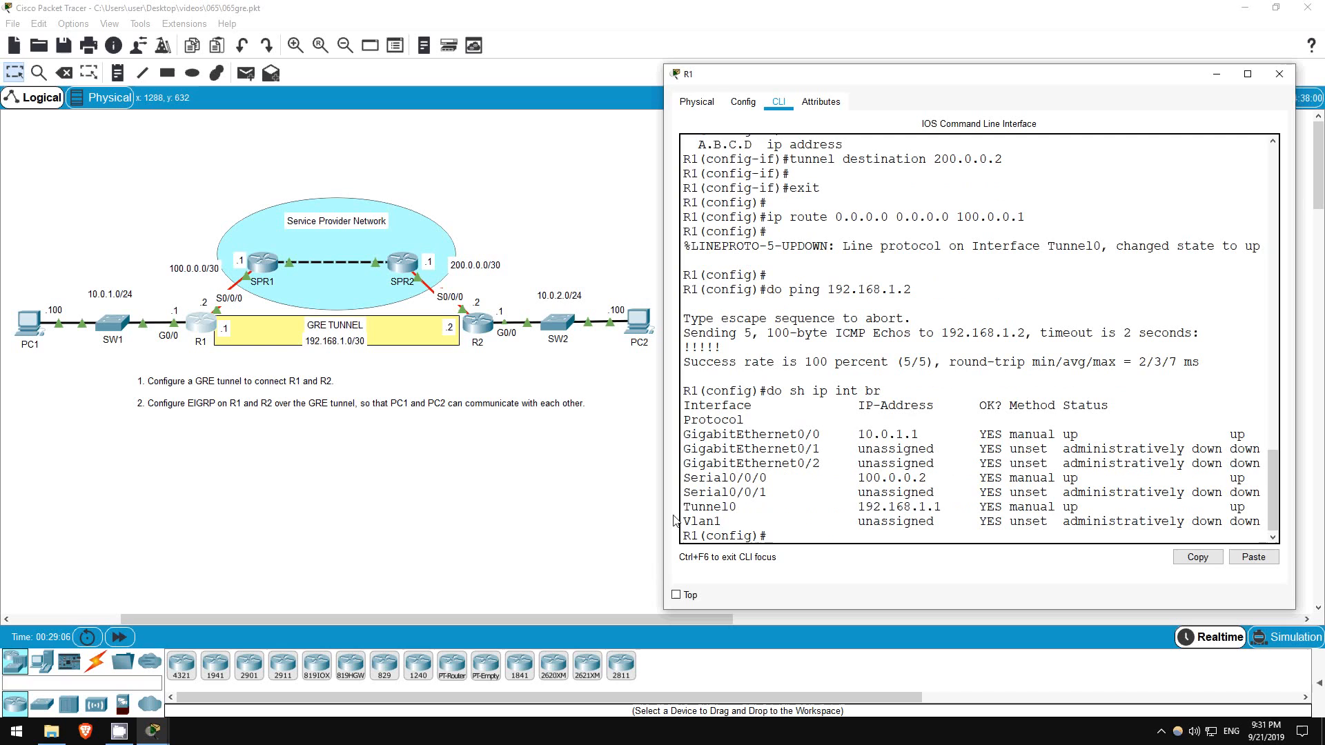
{"action": "mouse_move", "coordinate": [1261, 499]}
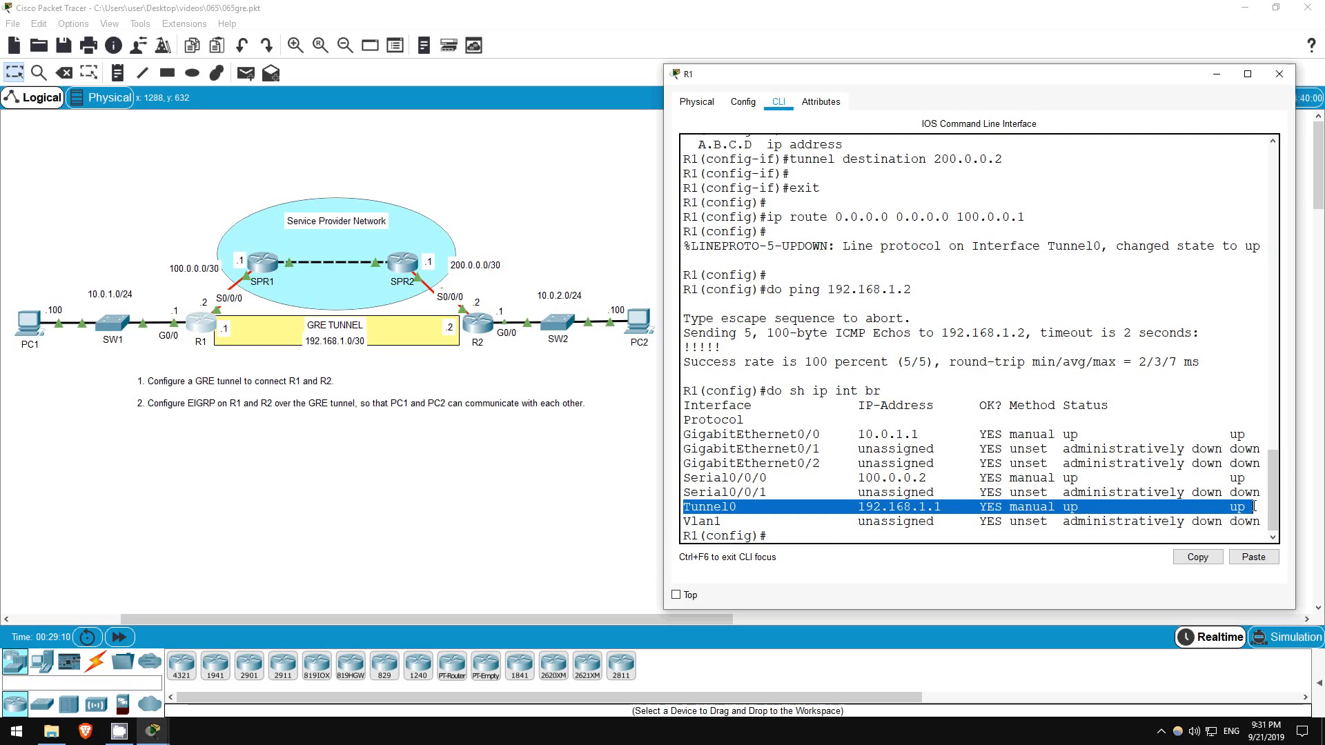
{"action": "type", "text": "do sh int t0"}
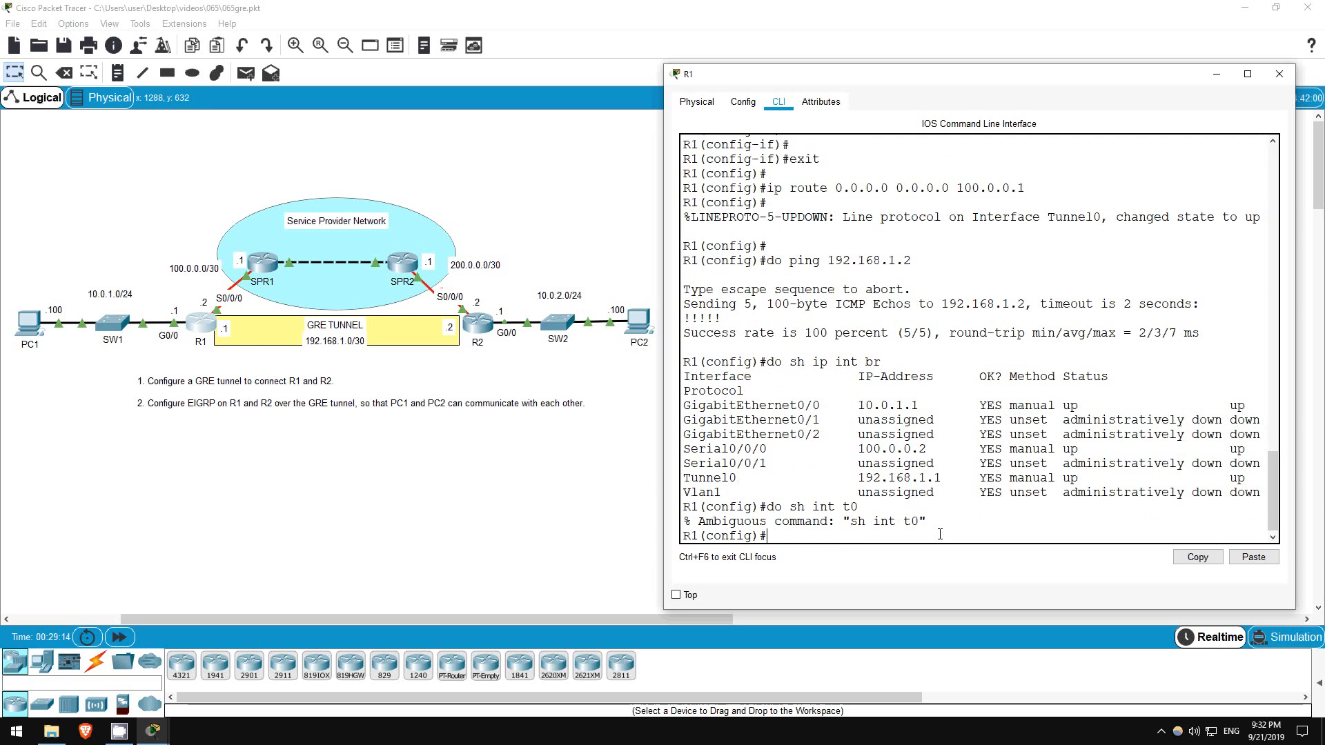
{"action": "type", "text": "do sh int"}
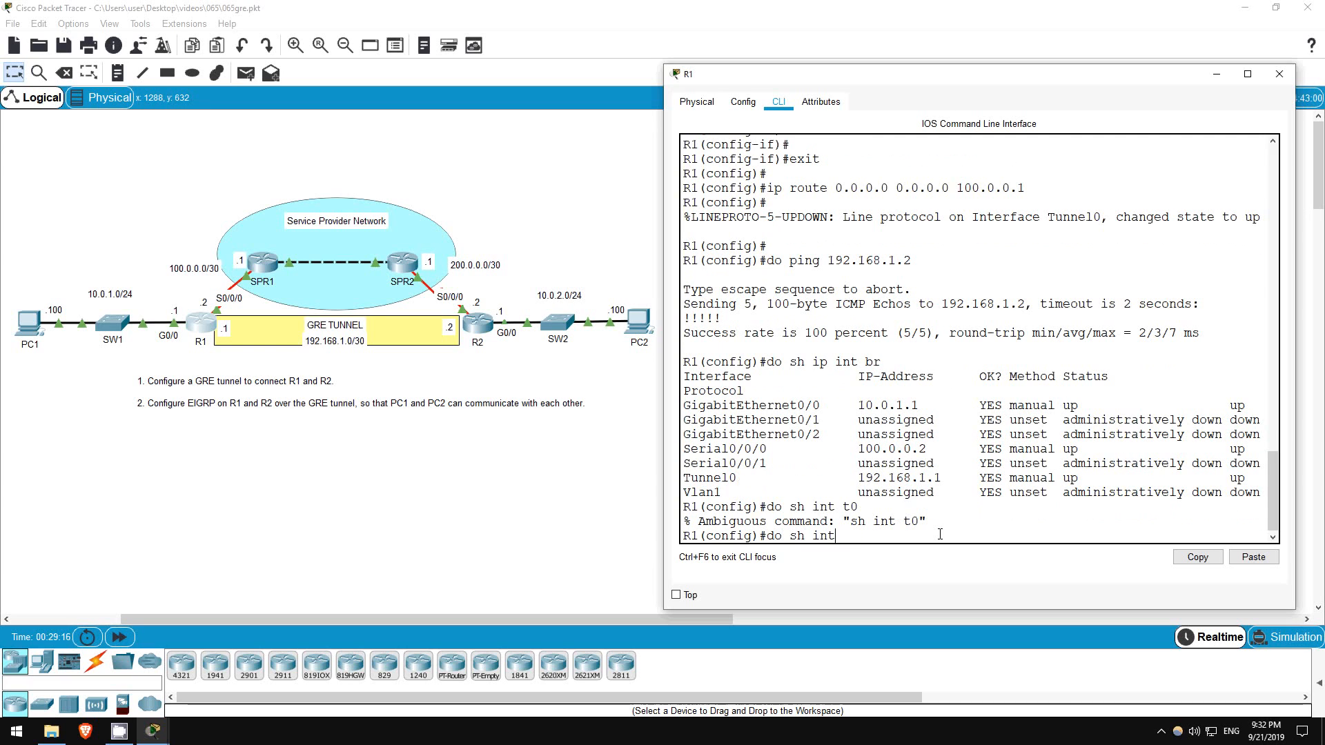
{"action": "key", "text": "Return"}
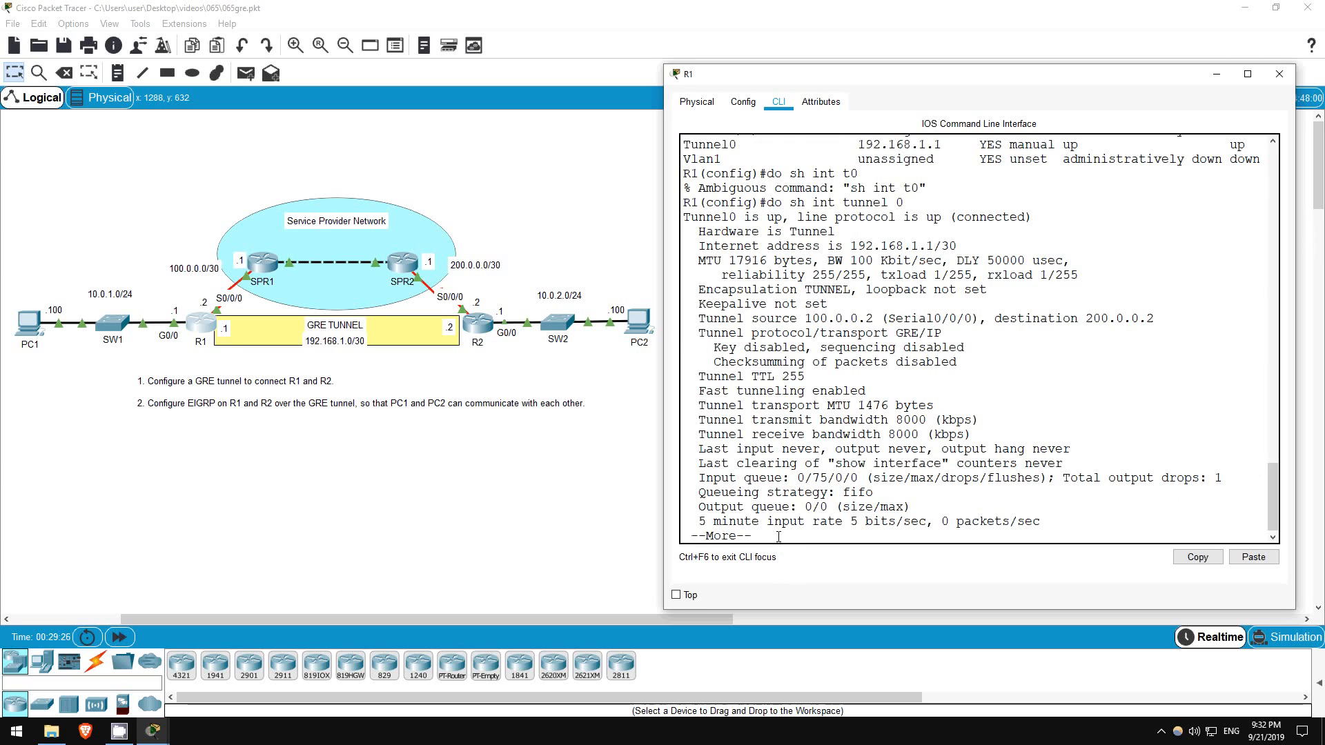
{"action": "key", "text": "space"}
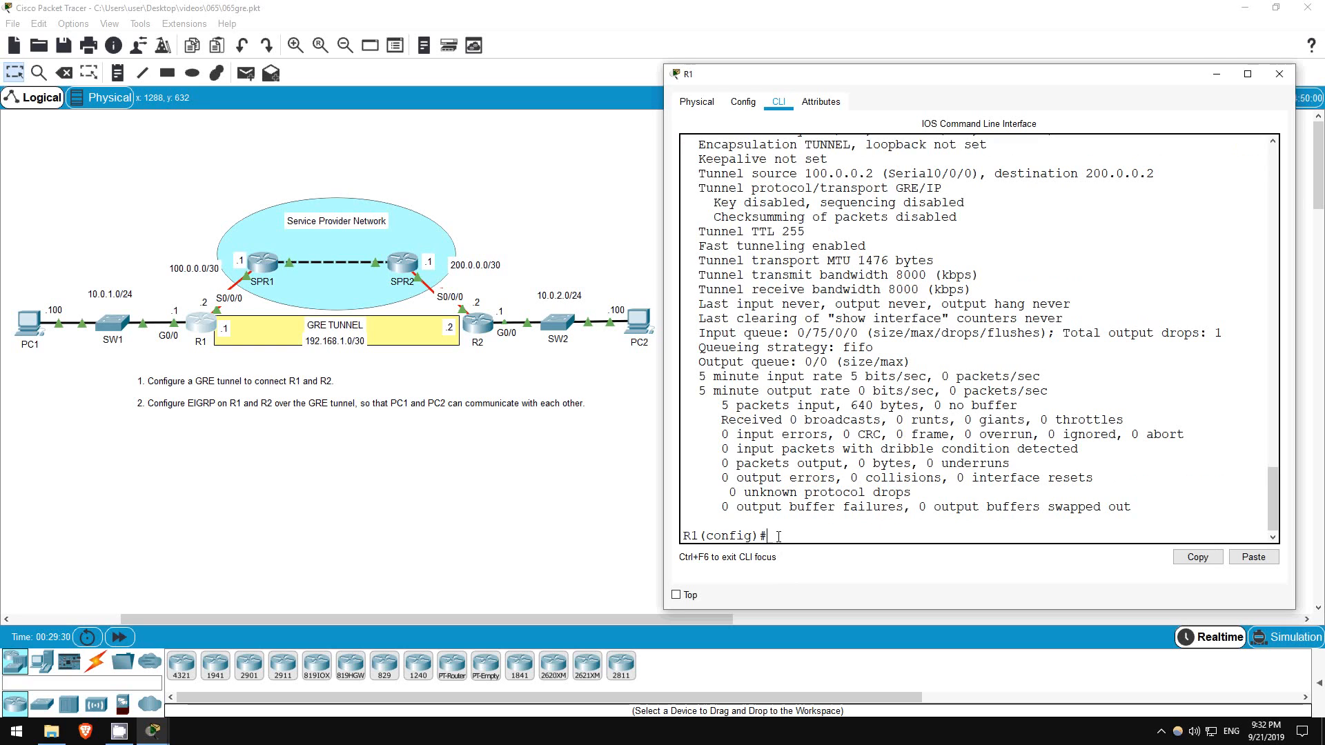
Step: Run EIGRP 100 on R1 advertising 10.0.1.0 0.0.0.255 and 192.168.1.0 0.0.0.3
{"action": "type", "text": "router eigrp 1"}
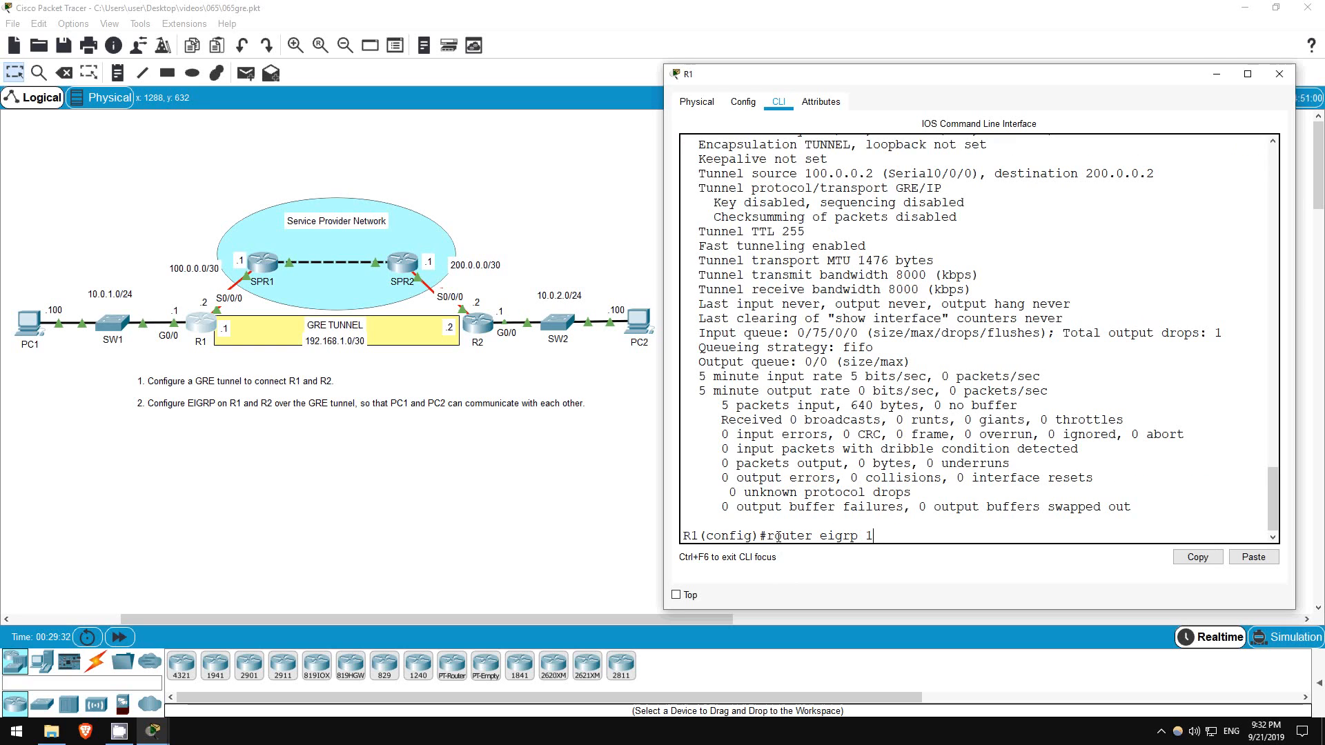
{"action": "type", "text": "00"}
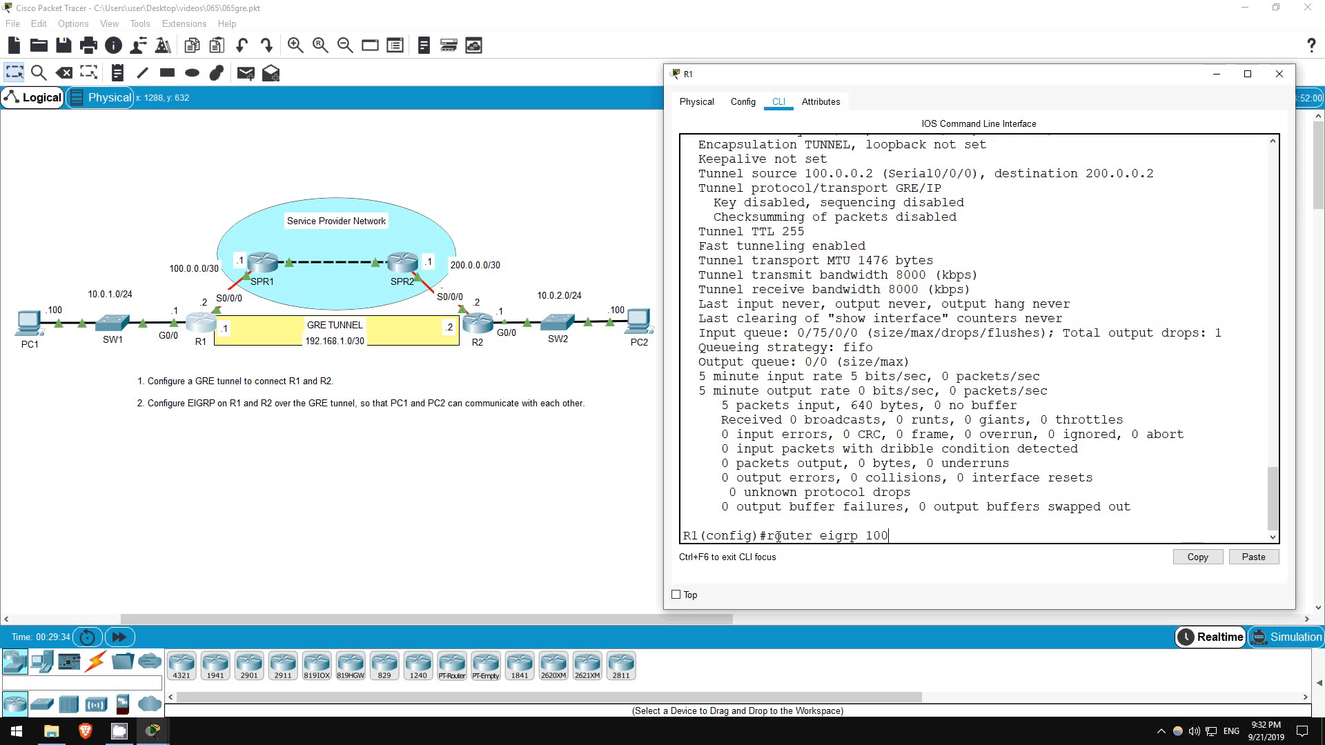
{"action": "key", "text": "Return"}
{"action": "type", "text": "network 1"}
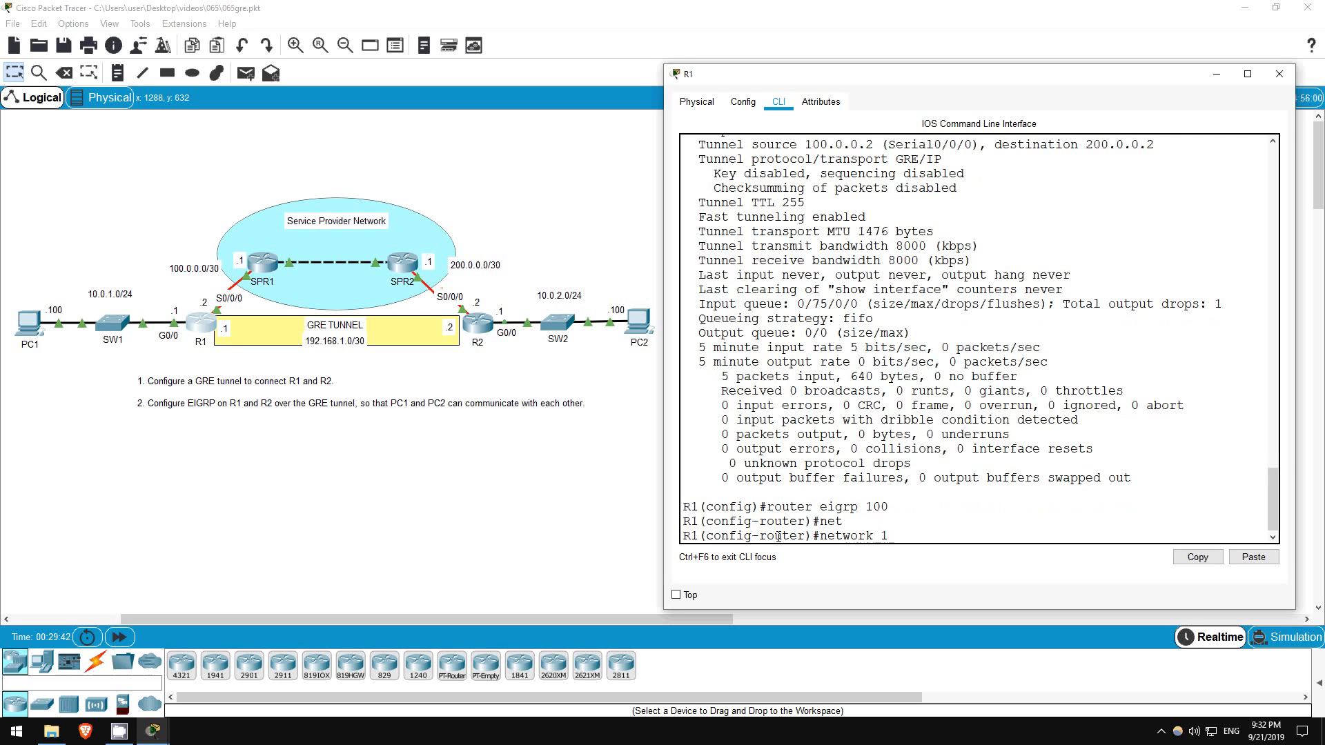
{"action": "type", "text": "0.0.1.0 0.0.0.255"}
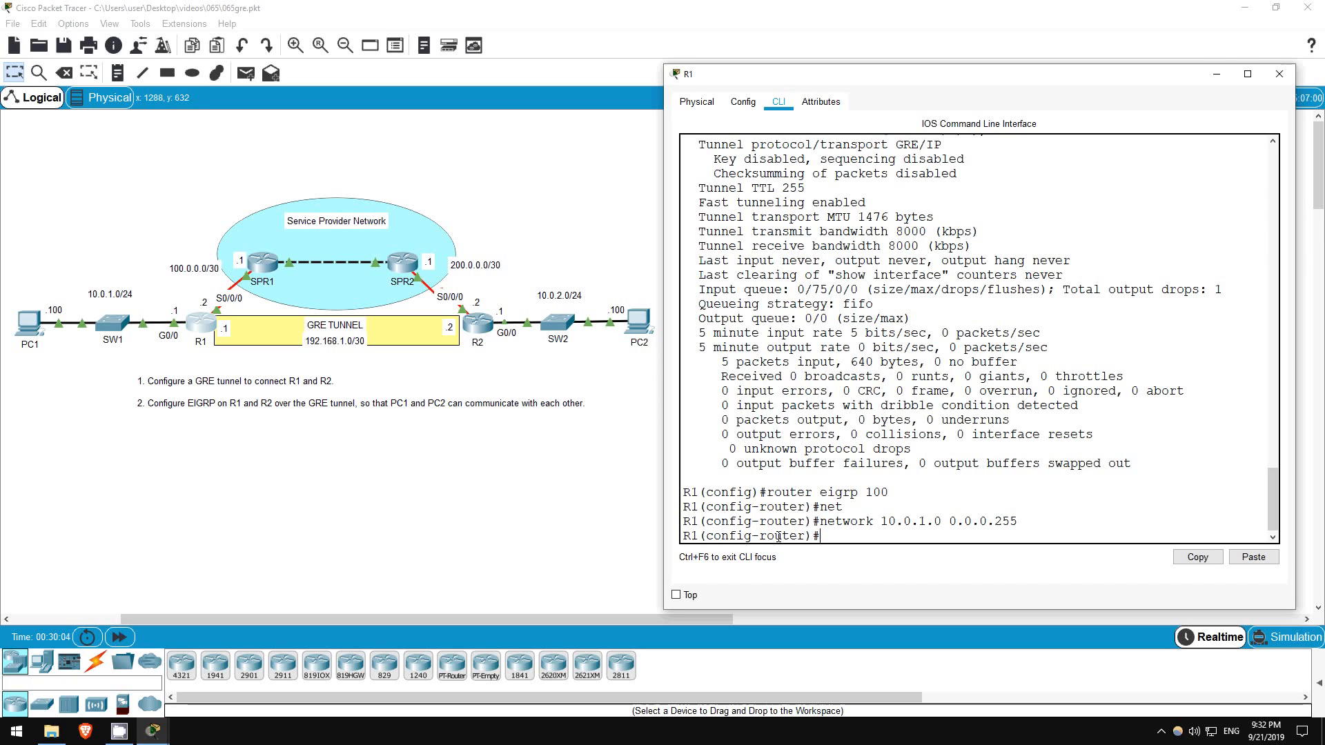
{"action": "type", "text": "net"}
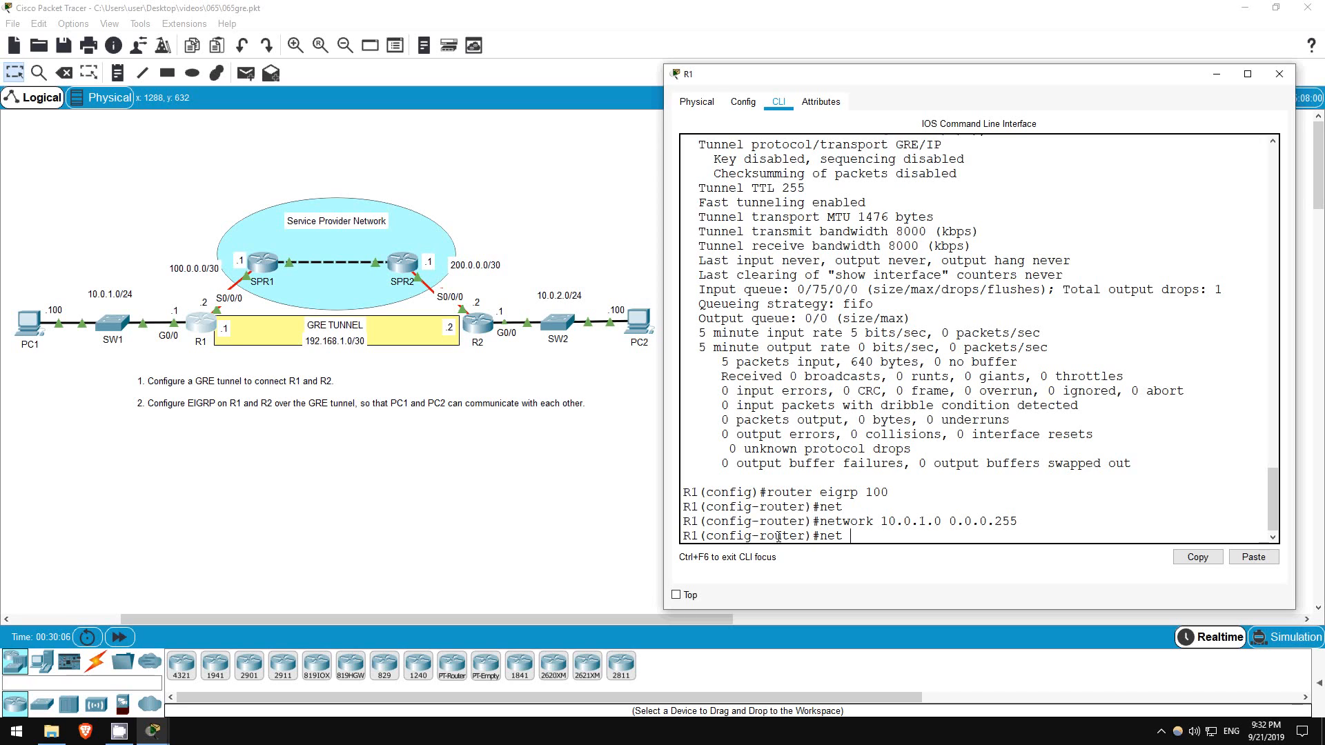
{"action": "type", "text": "192.168.1"}
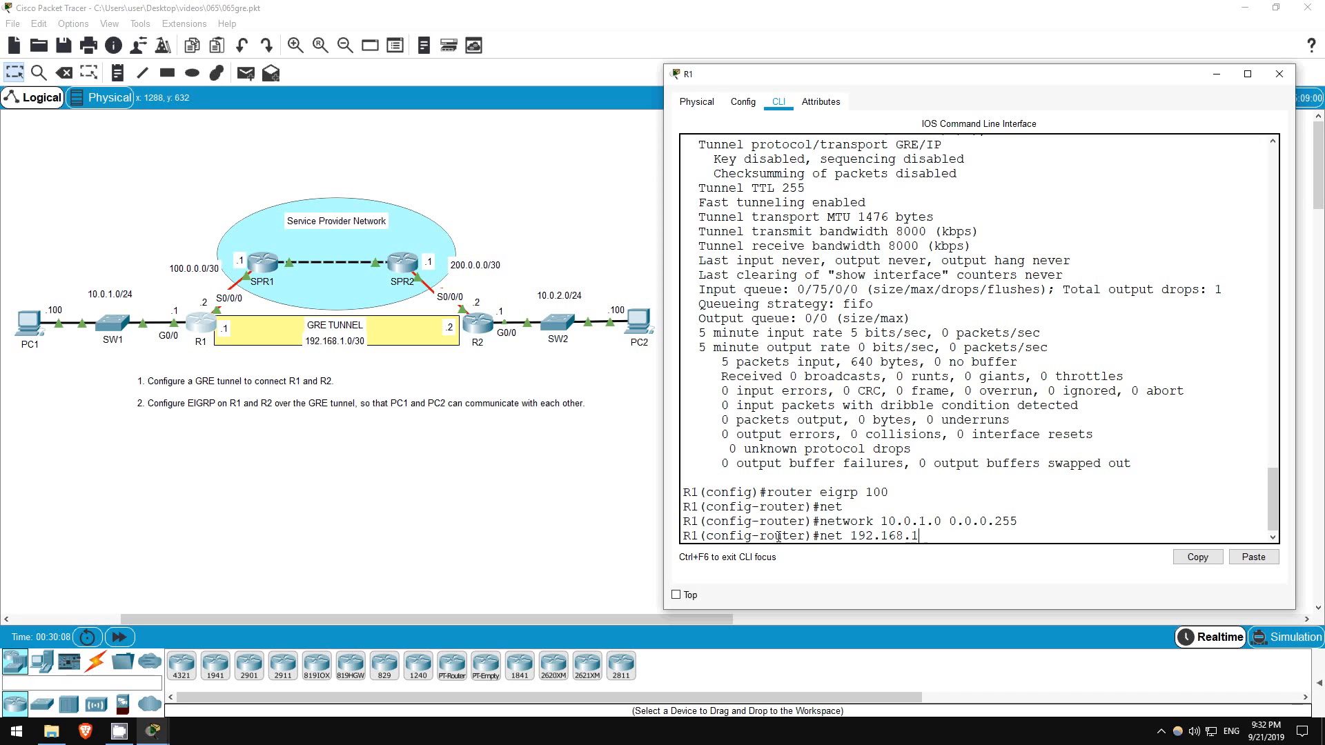
{"action": "type", "text": ".0 0."}
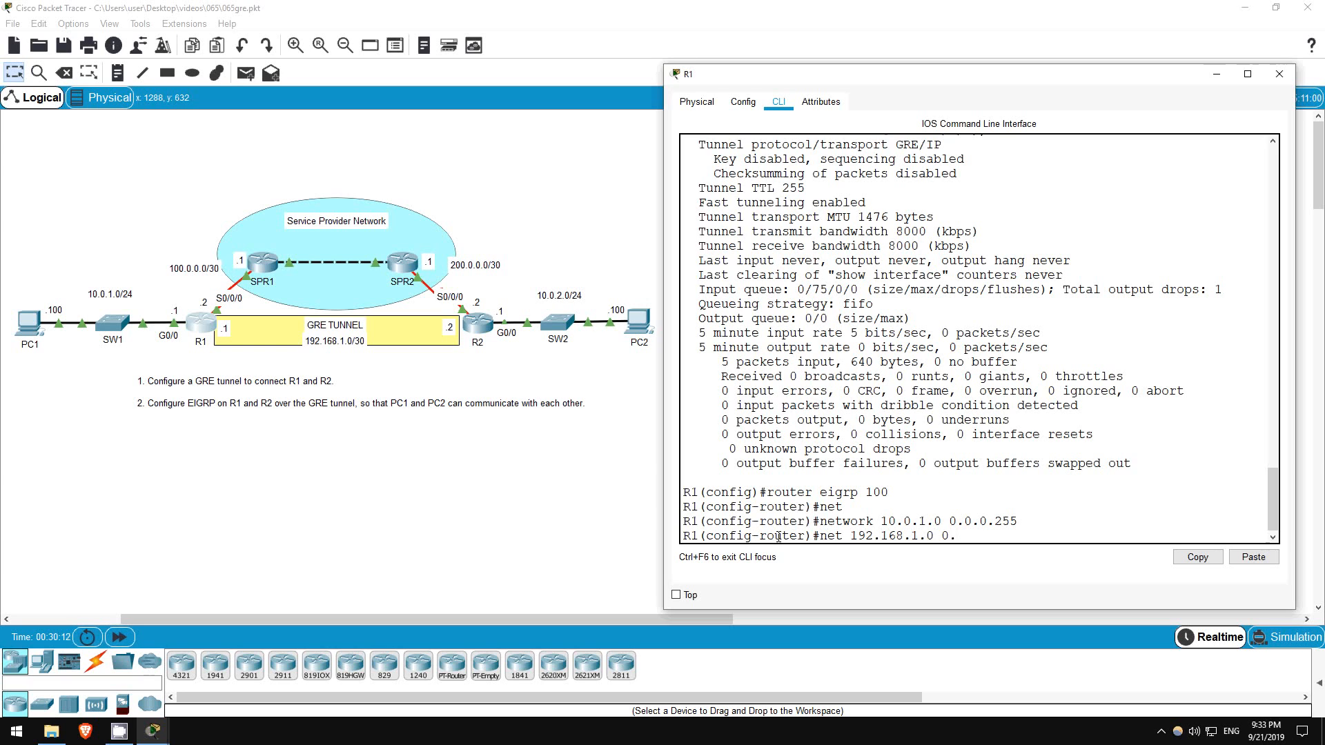
{"action": "key", "text": "Return"}
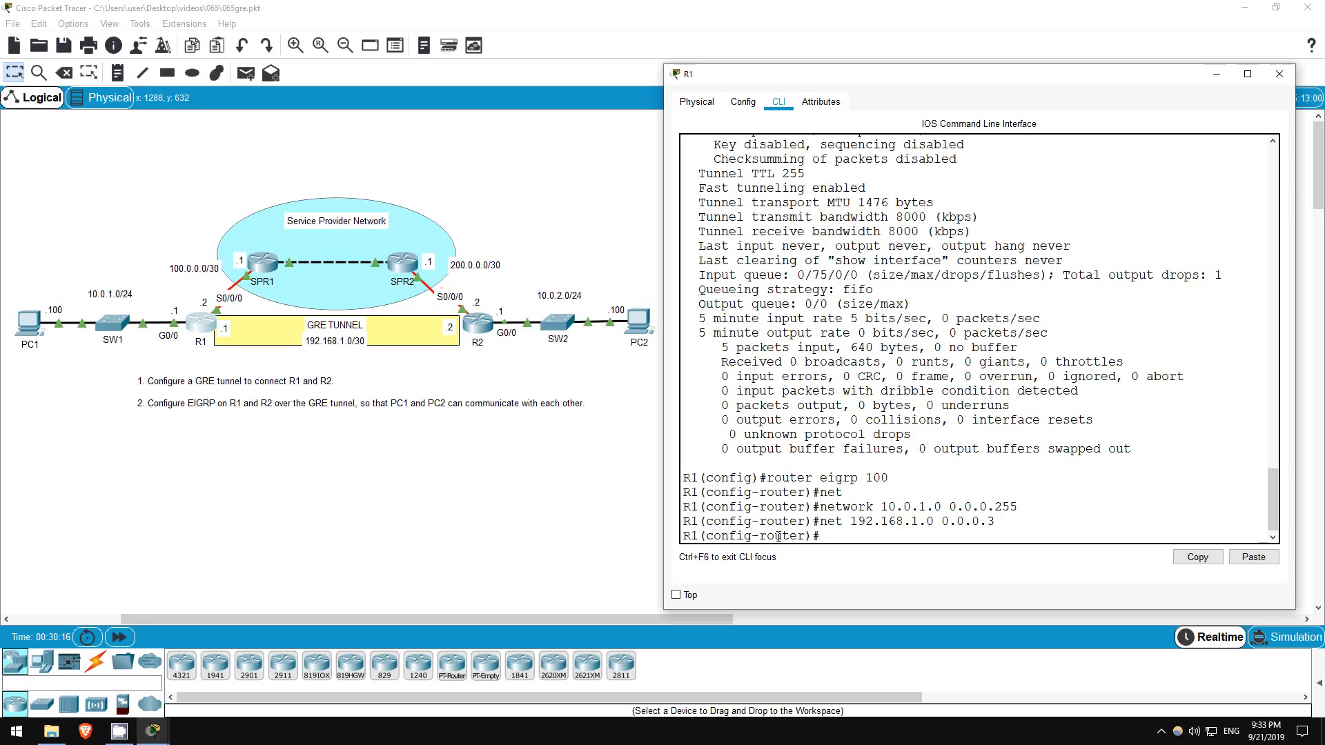
Step: Run EIGRP 100 on R2 advertising 10.0.2.0 0.0.0.255 and 192.168.1.0 0.0.0.3
{"action": "left_click", "coordinate": [477, 325]}
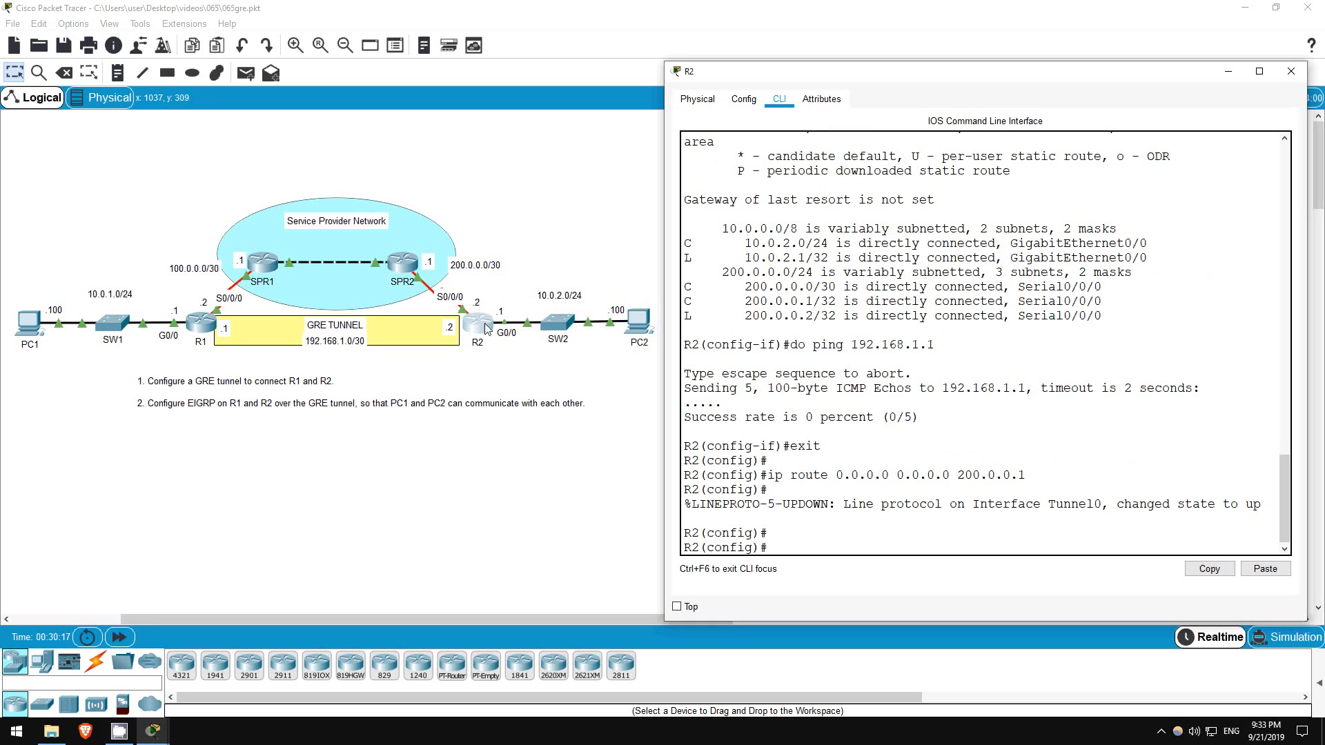
{"action": "type", "text": "router eigrp 100"}
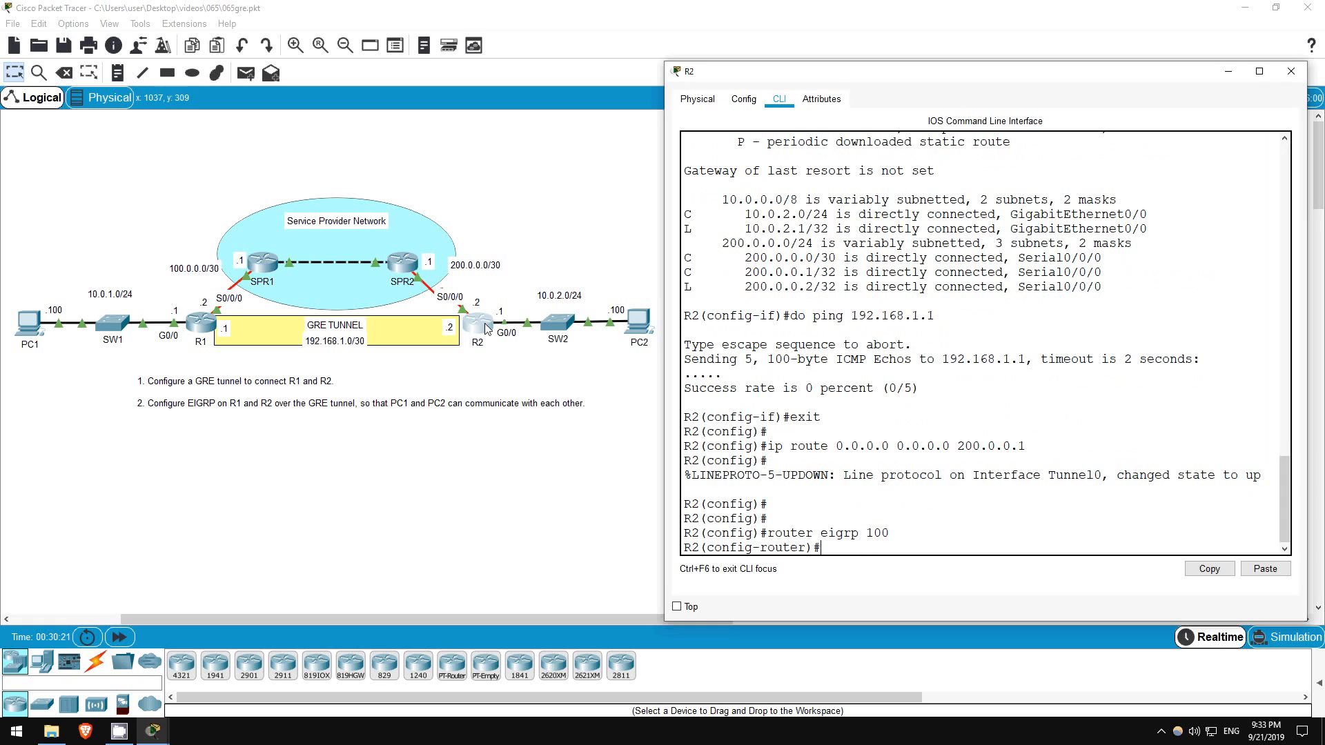
{"action": "type", "text": "net 10.0.2.0 0.0.0.255"}
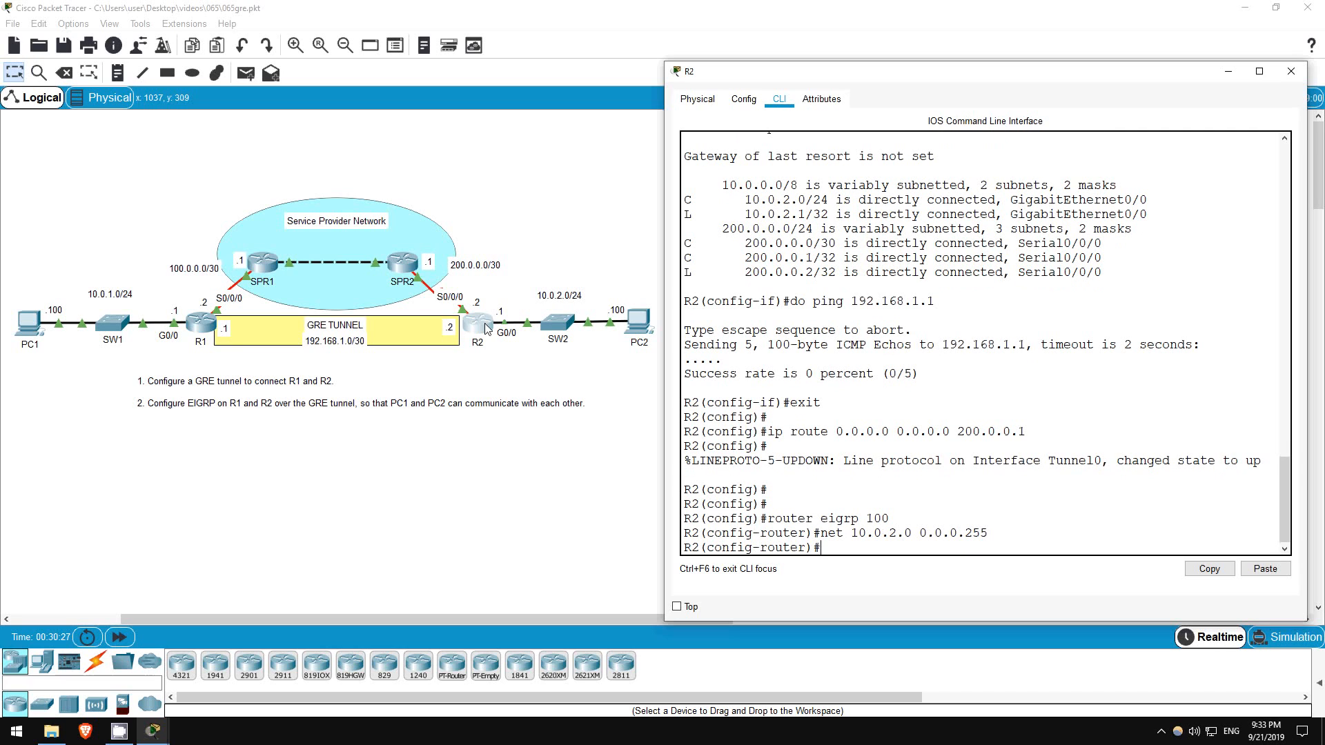
{"action": "type", "text": "net 19"}
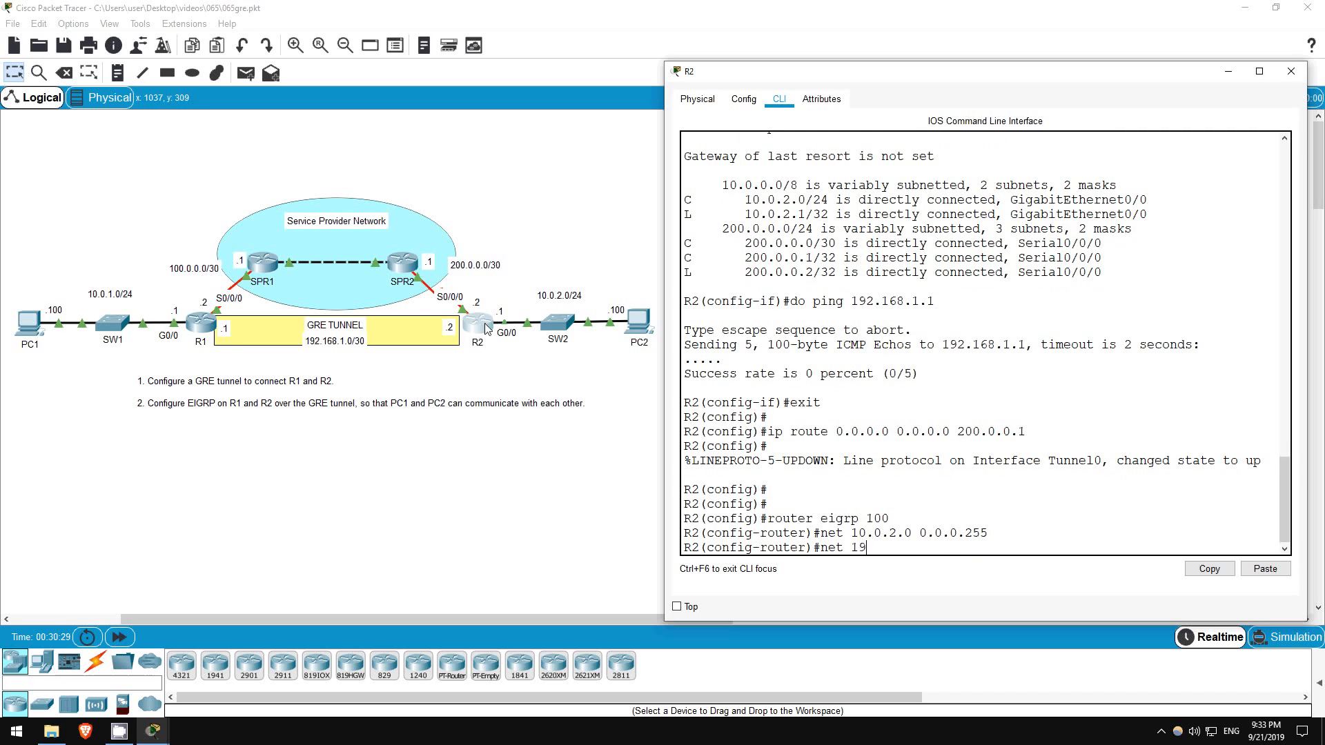
{"action": "type", "text": "2.168.1.0 0.0.0.3"}
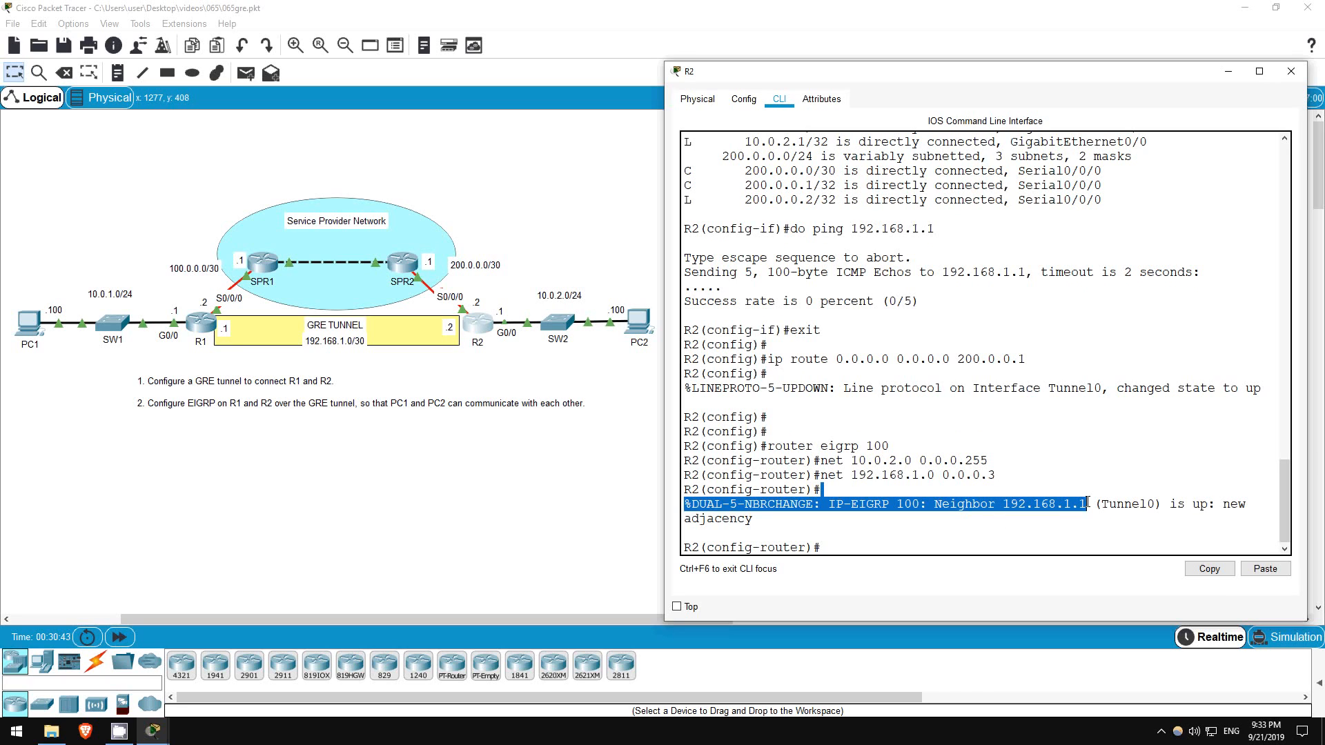
{"action": "left_click", "coordinate": [907, 546]}
{"action": "type", "text": "do sh ip route"}
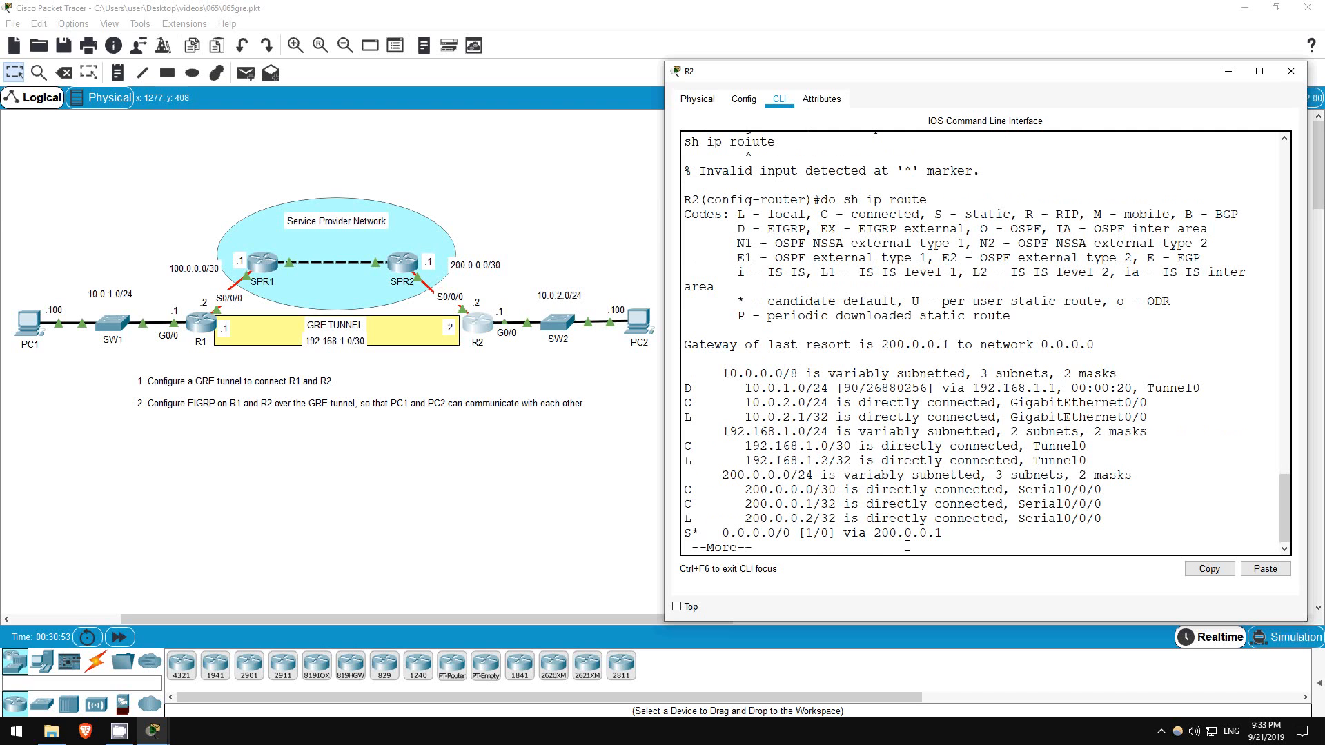
Step: Page through R2's routing table and highlight the EIGRP route to 10.0.1.0/24
{"action": "key", "text": "space"}
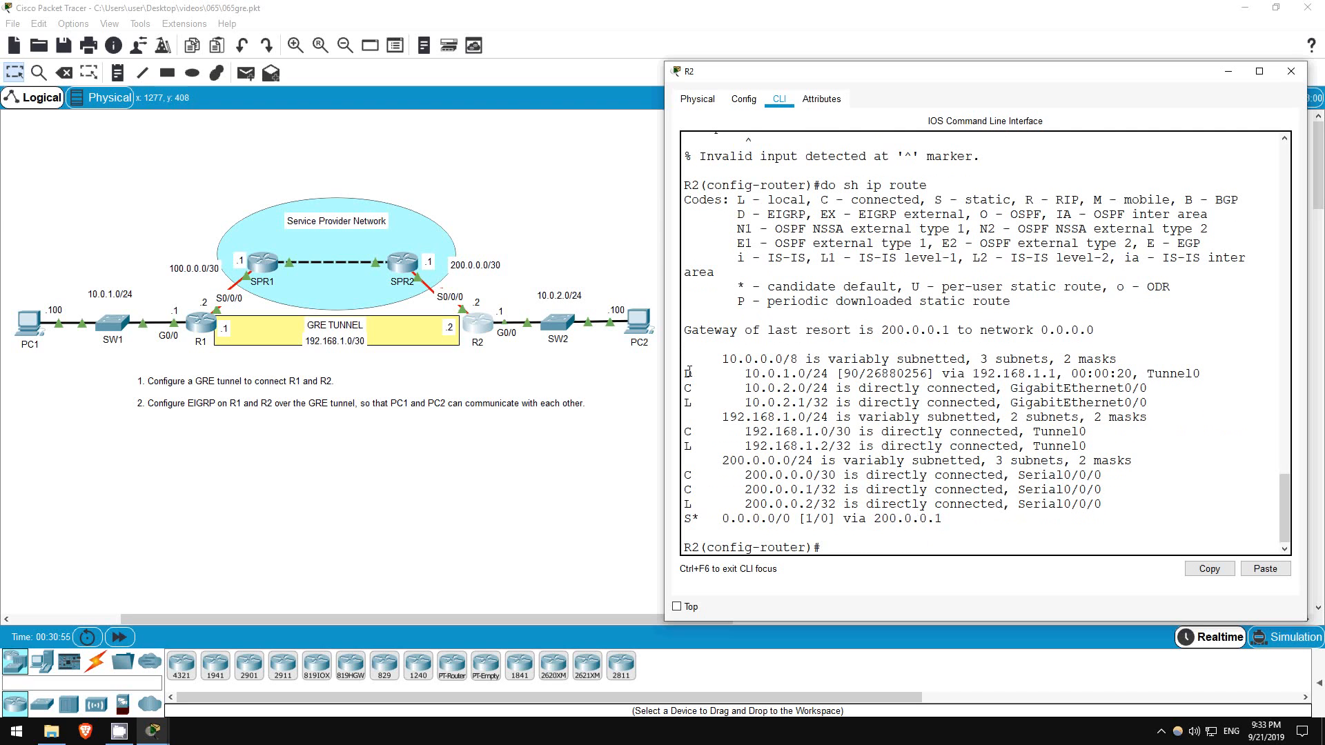
{"action": "double_click", "coordinate": [930, 373]}
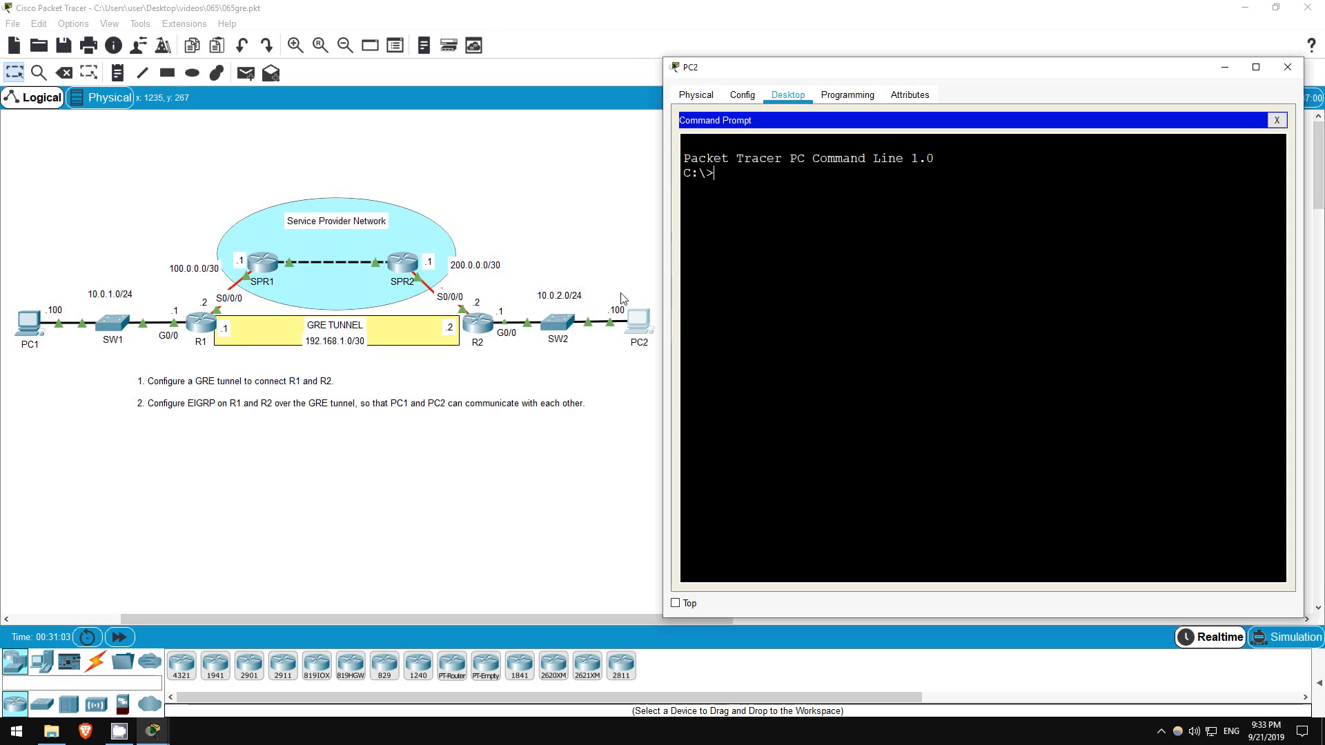
{"action": "mouse_move", "coordinate": [752, 257]}
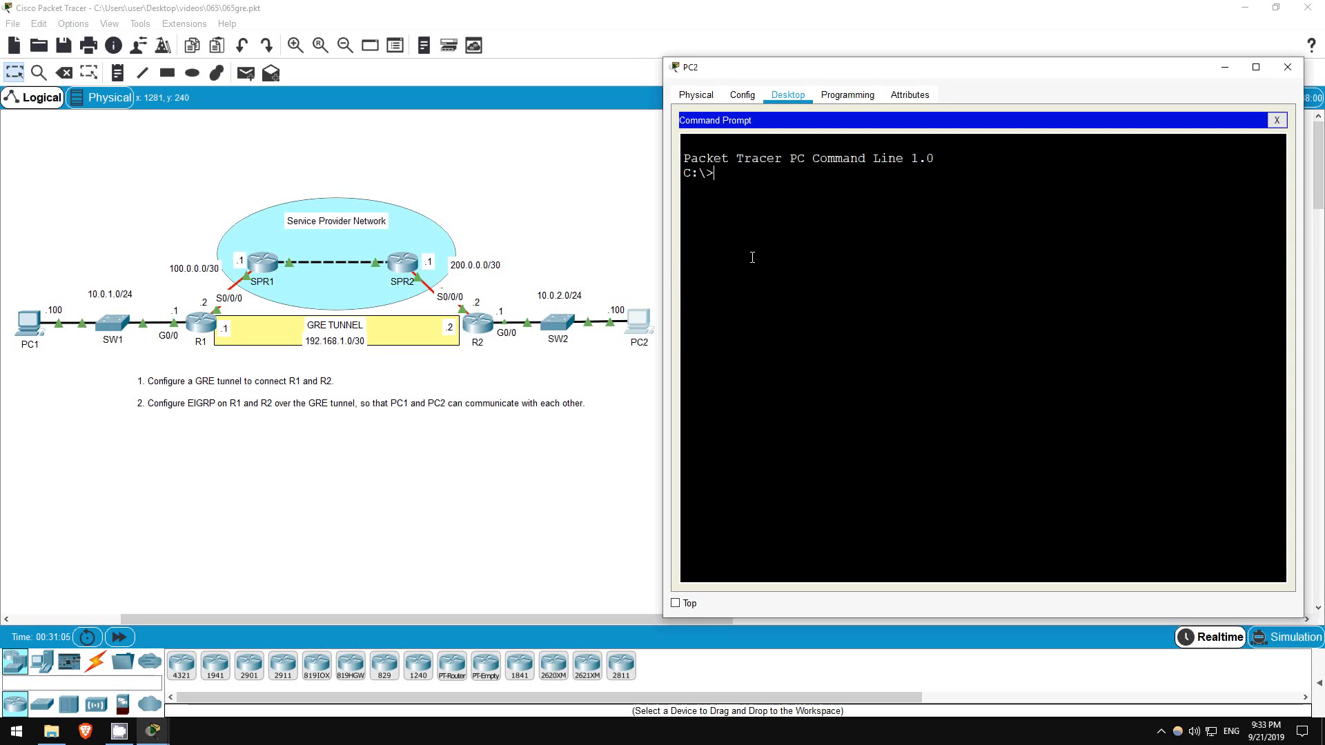
Step: Type 'ping' at PC2's command prompt to begin the connectivity test
{"action": "type", "text": "ping"}
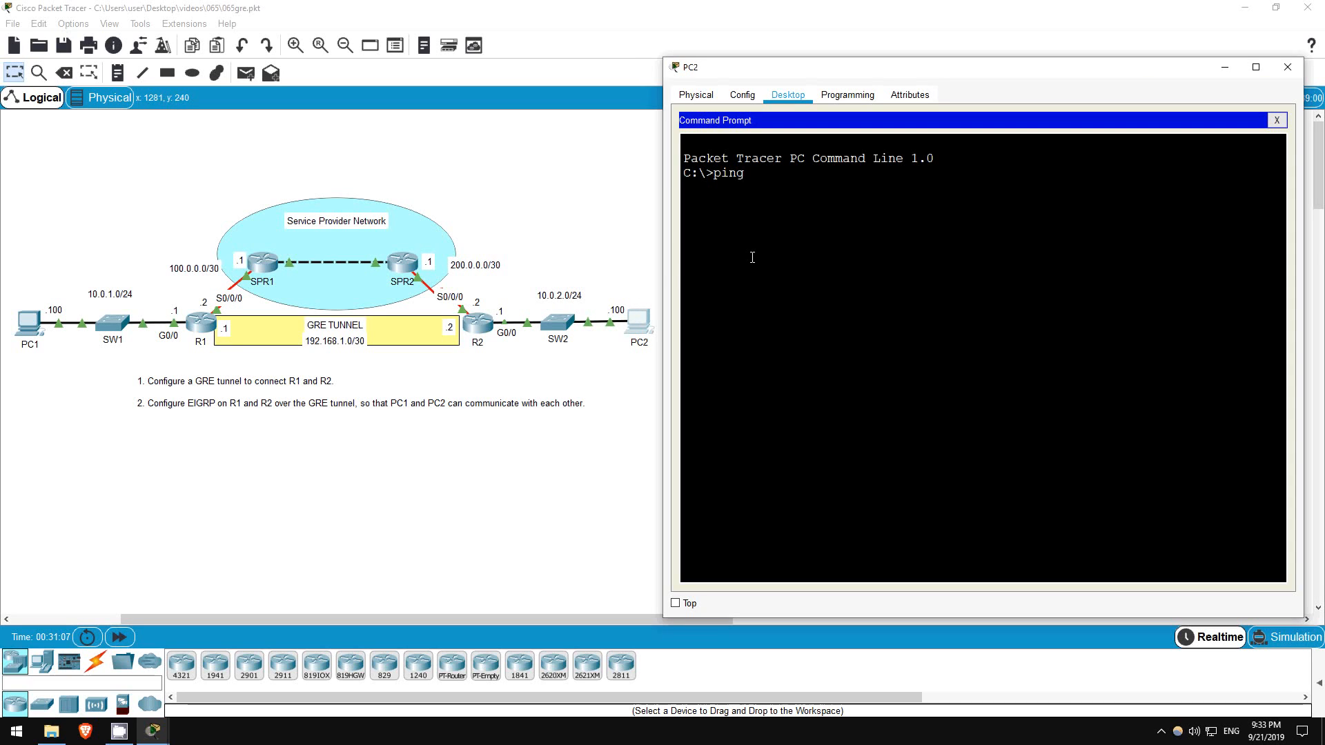